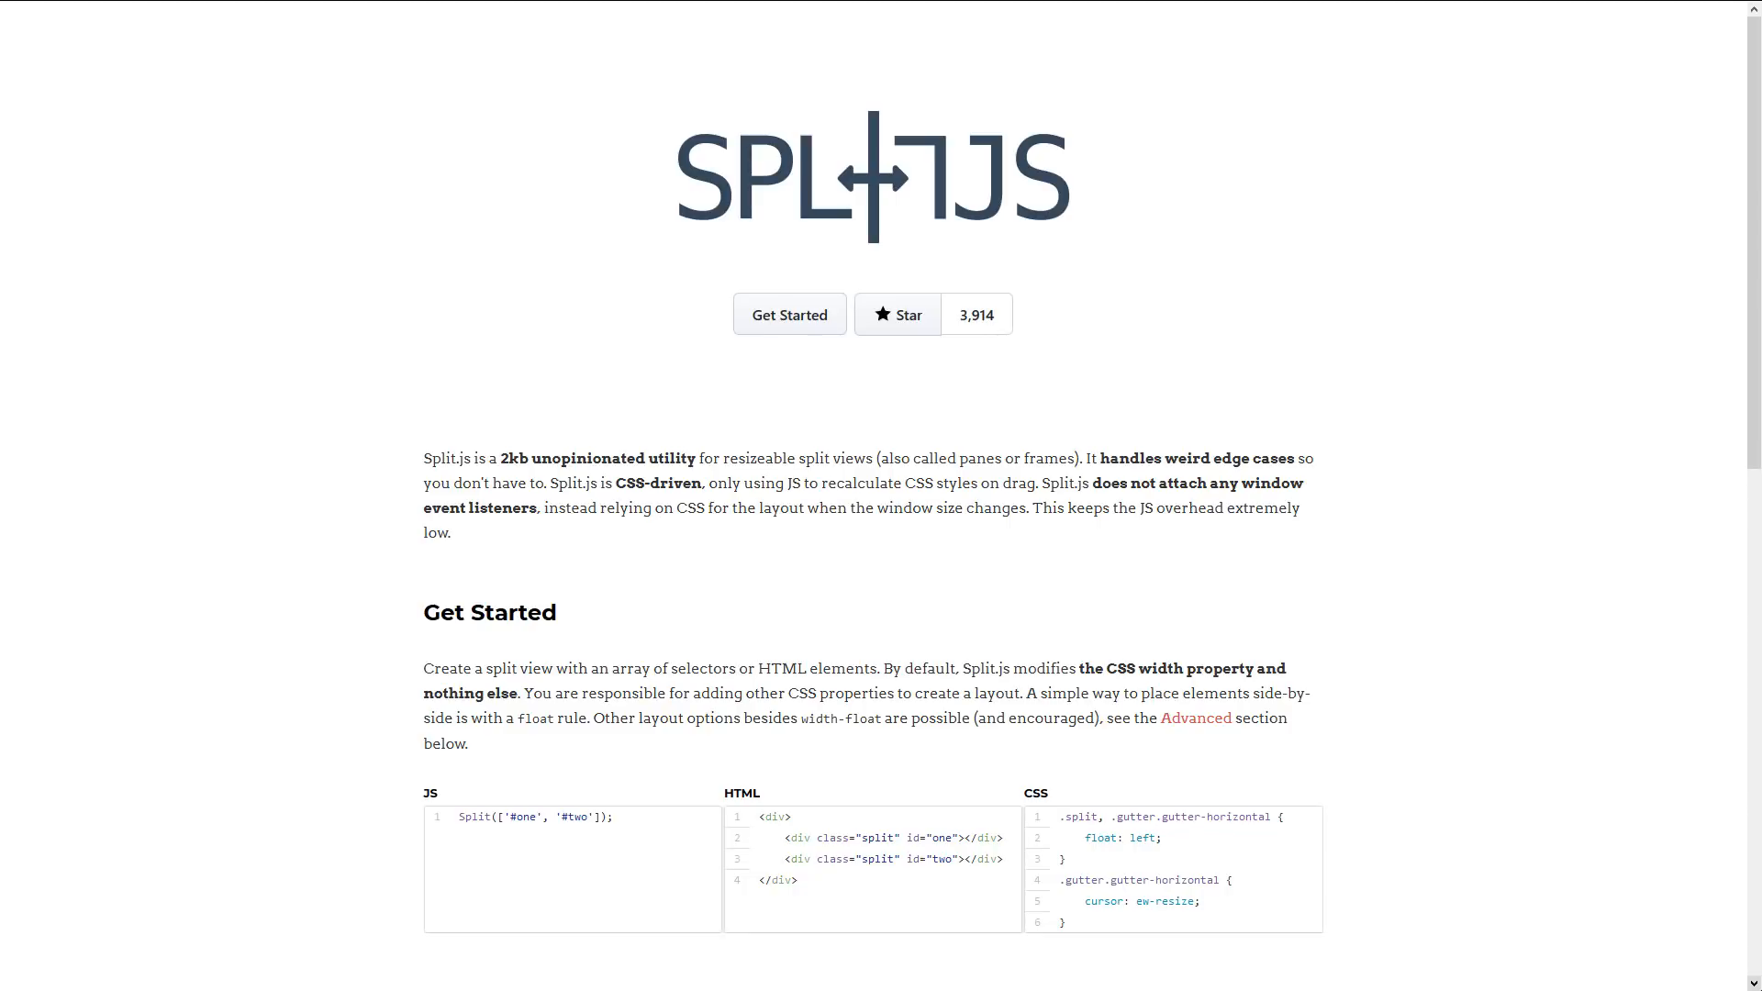
# Scroll through the nathancahill/split GitHub README listing Split.js, Split Grid and the React wrappers
pyautogui.scroll(-3)
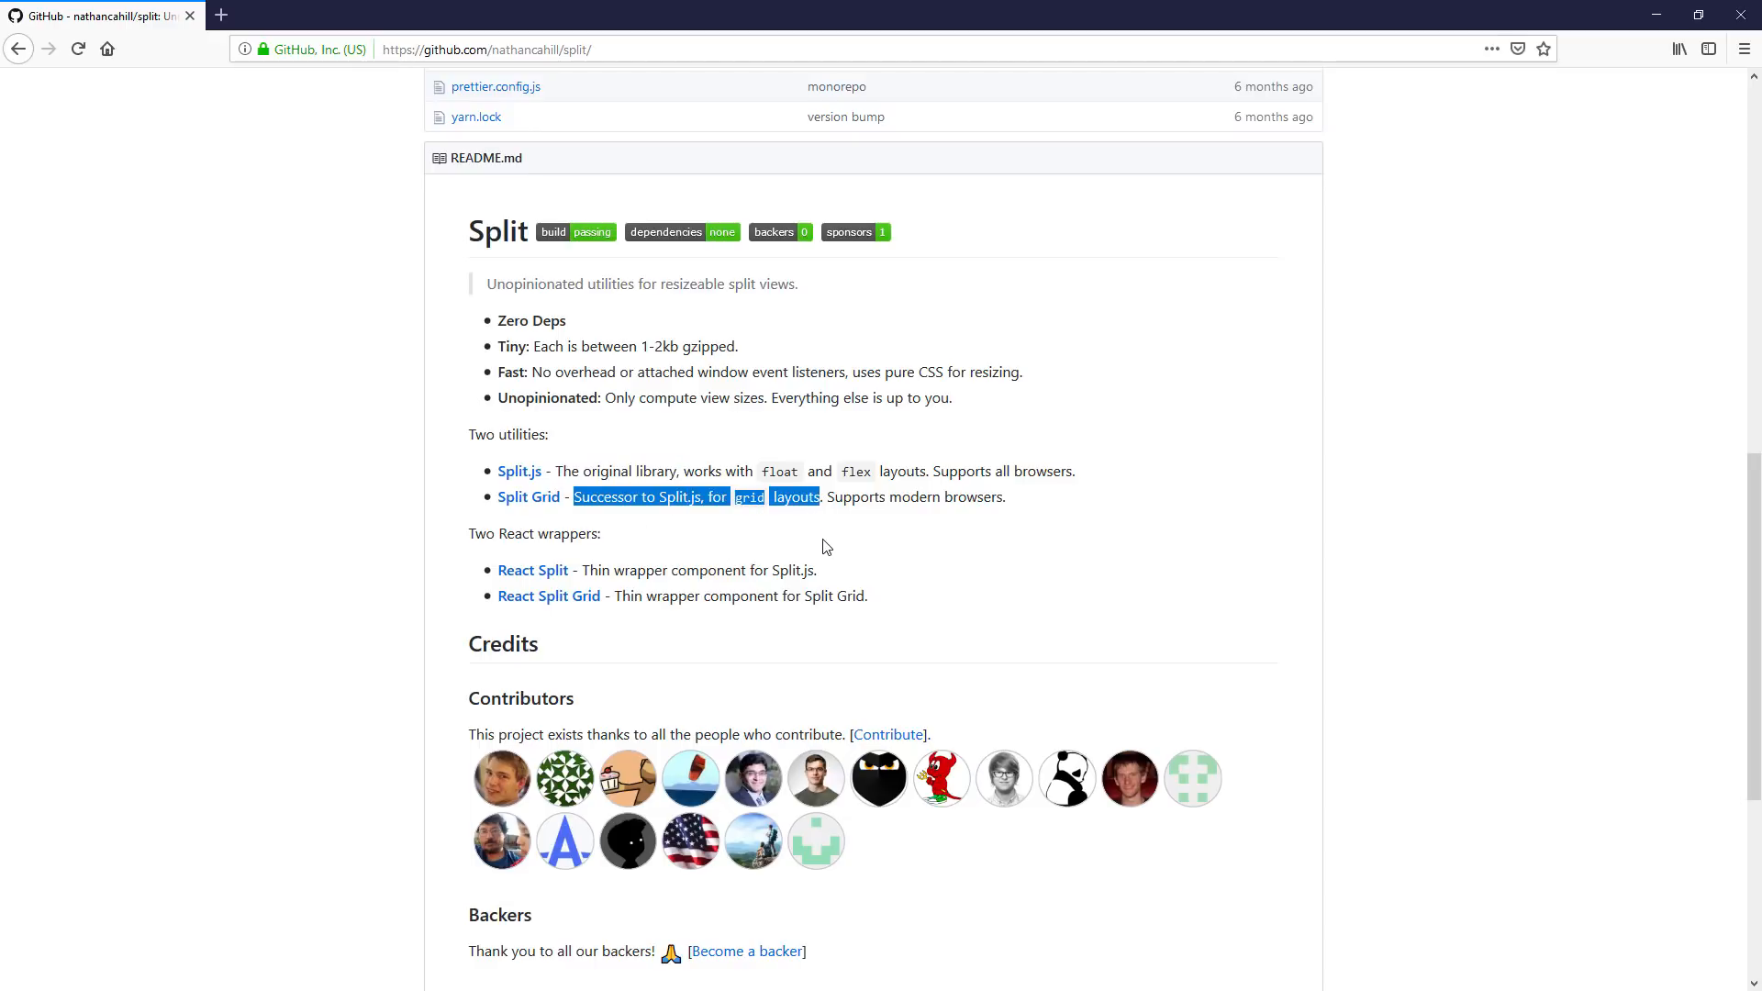
# Copy the cdnjs split.min.js script tag from the README's Installation section
pyautogui.click(824, 547)
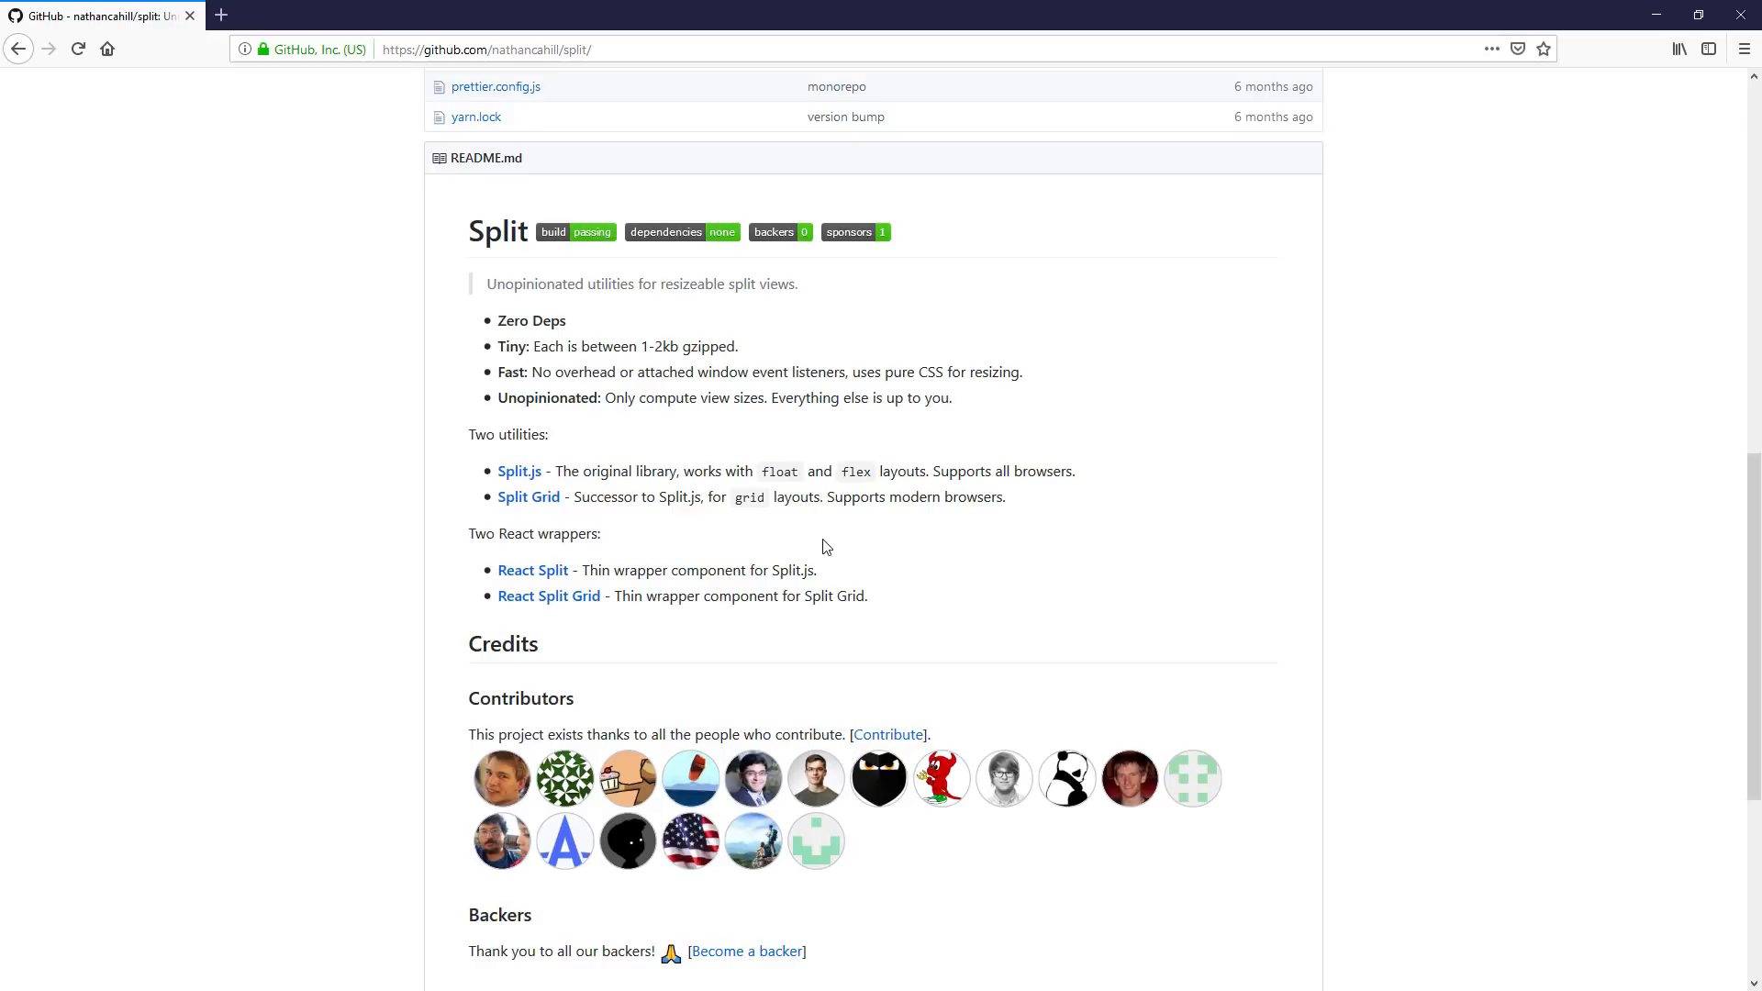
pyautogui.scroll(-3)
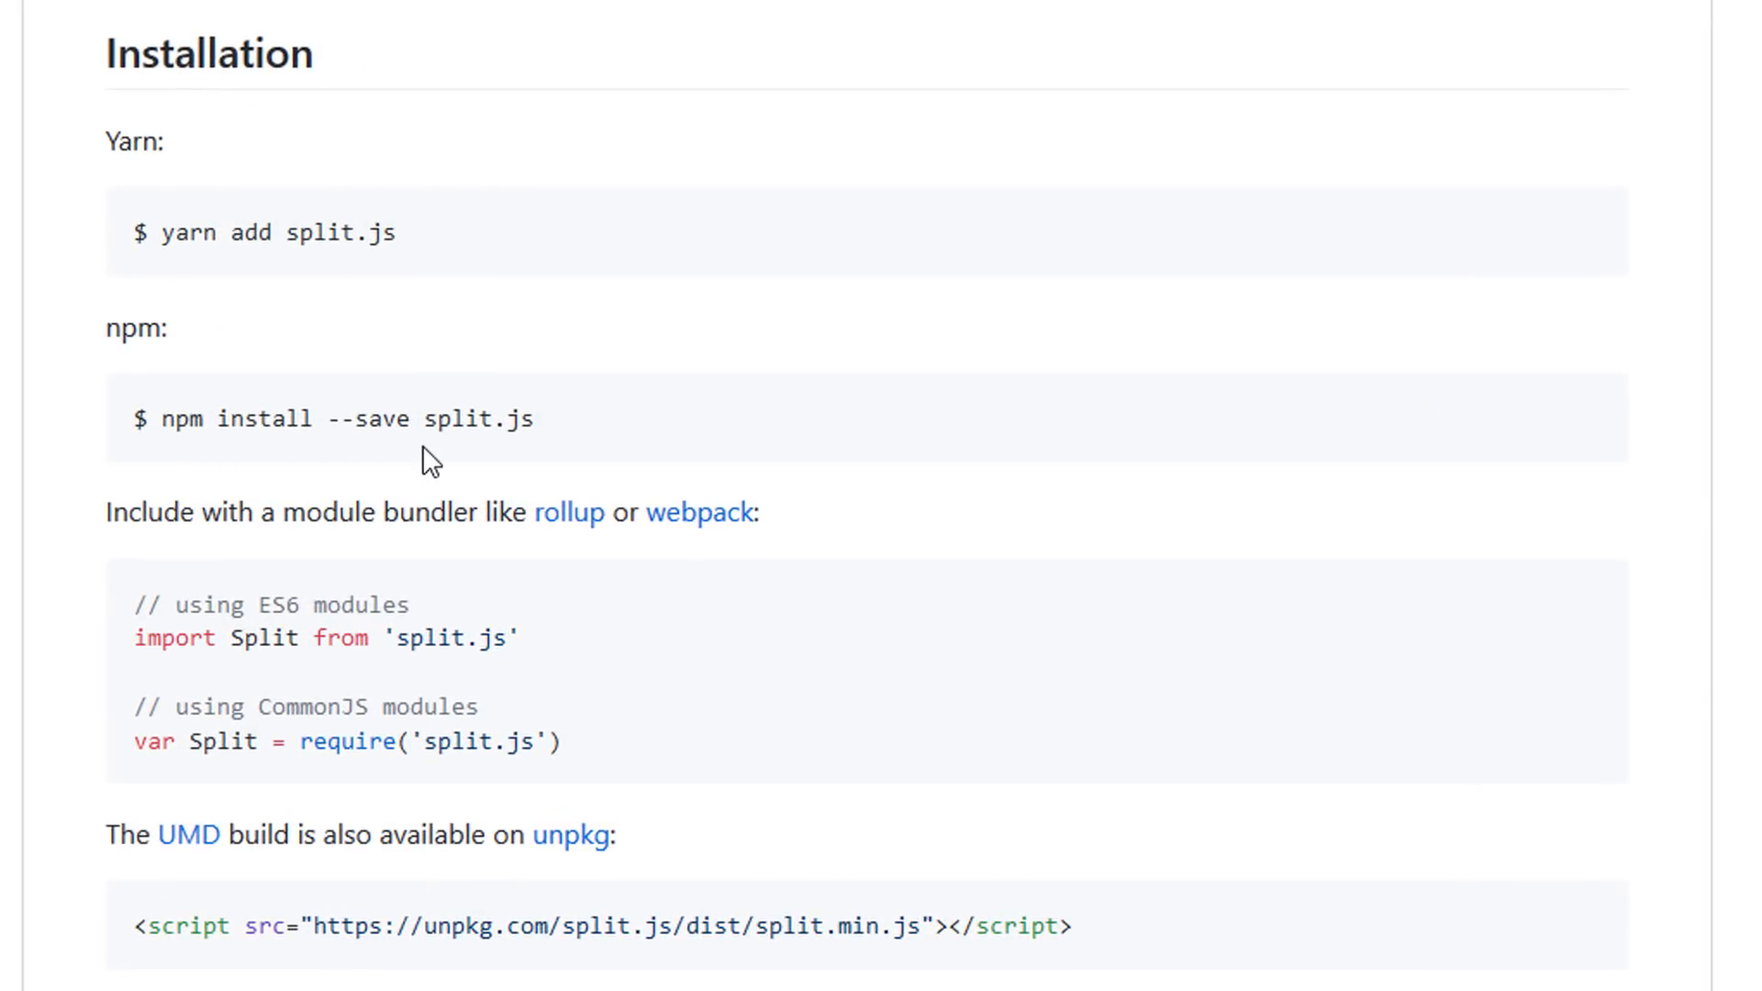
pyautogui.scroll(-3)
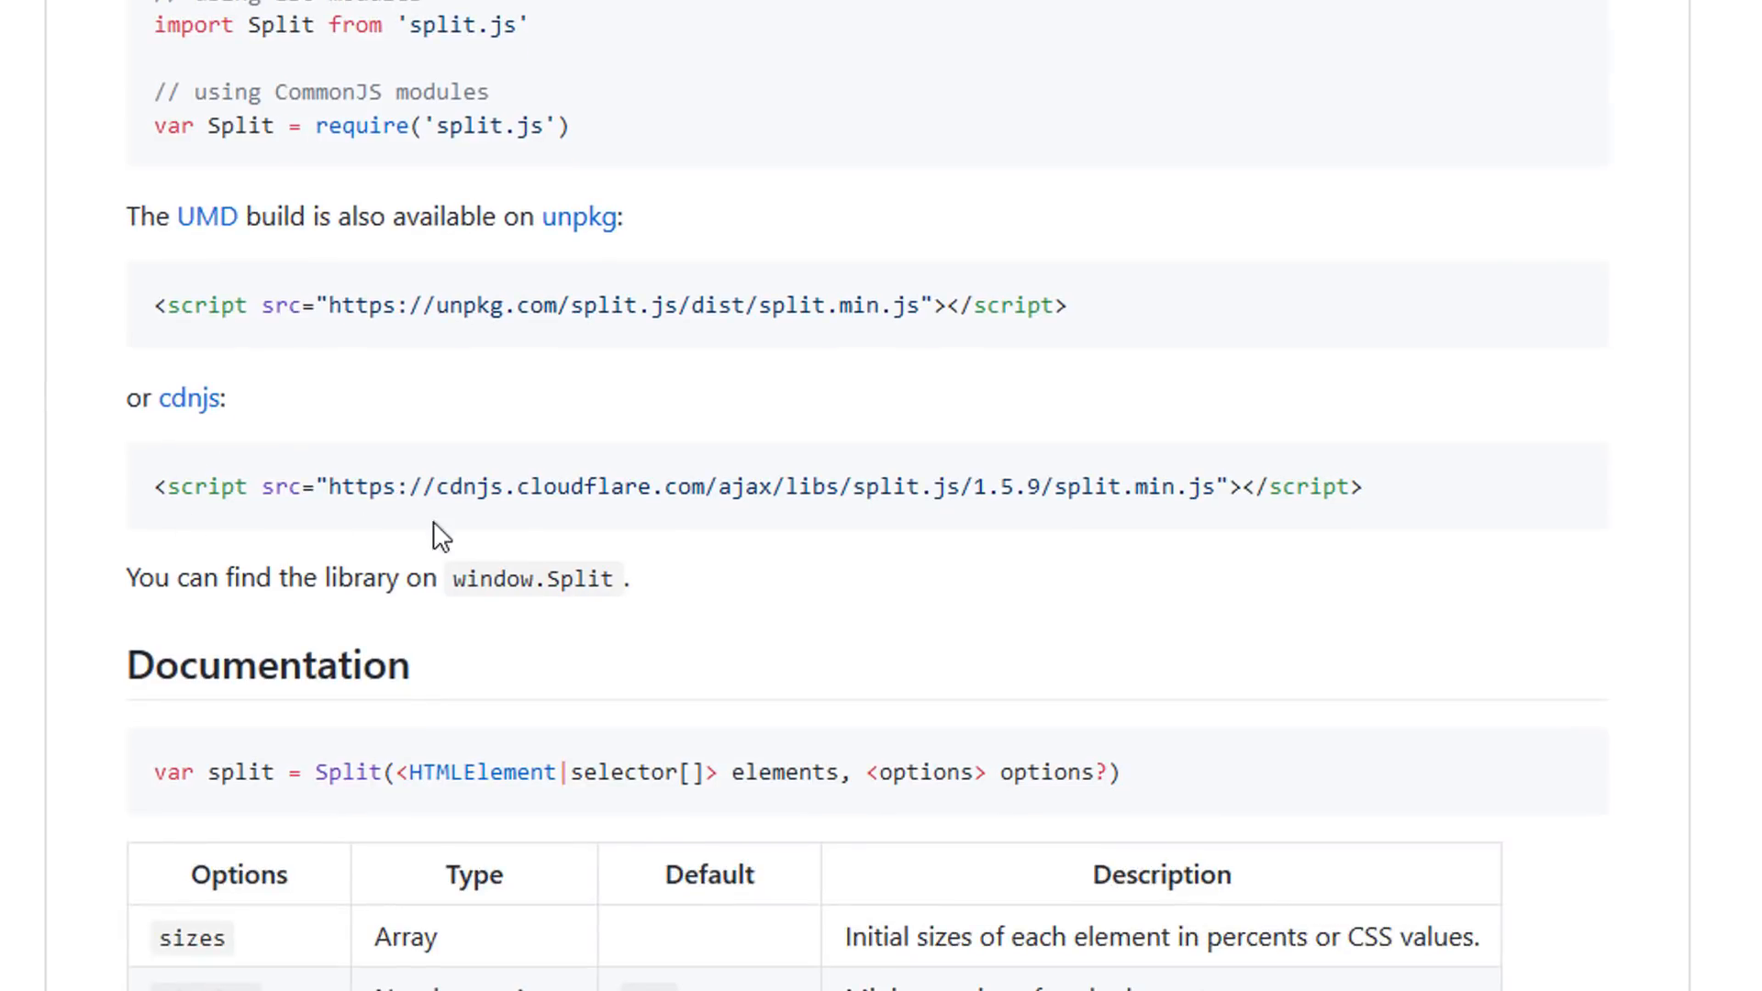
pyautogui.doubleClick(1315, 487)
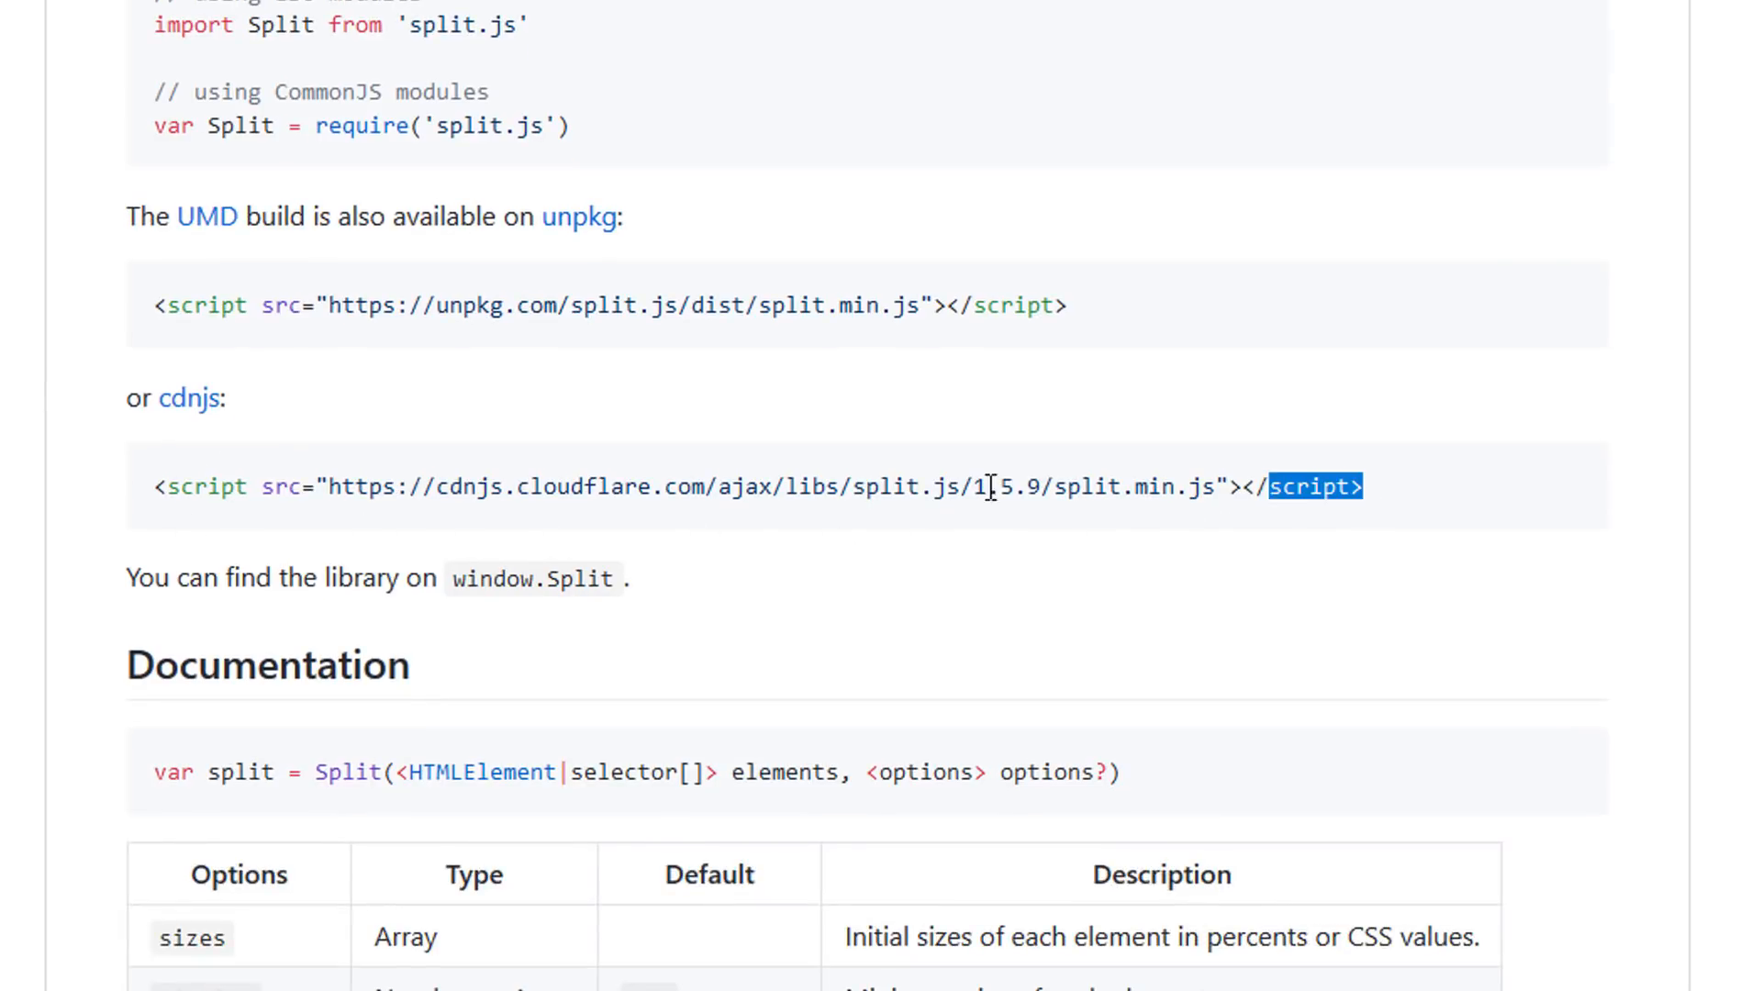
pyautogui.rightClick(989, 486)
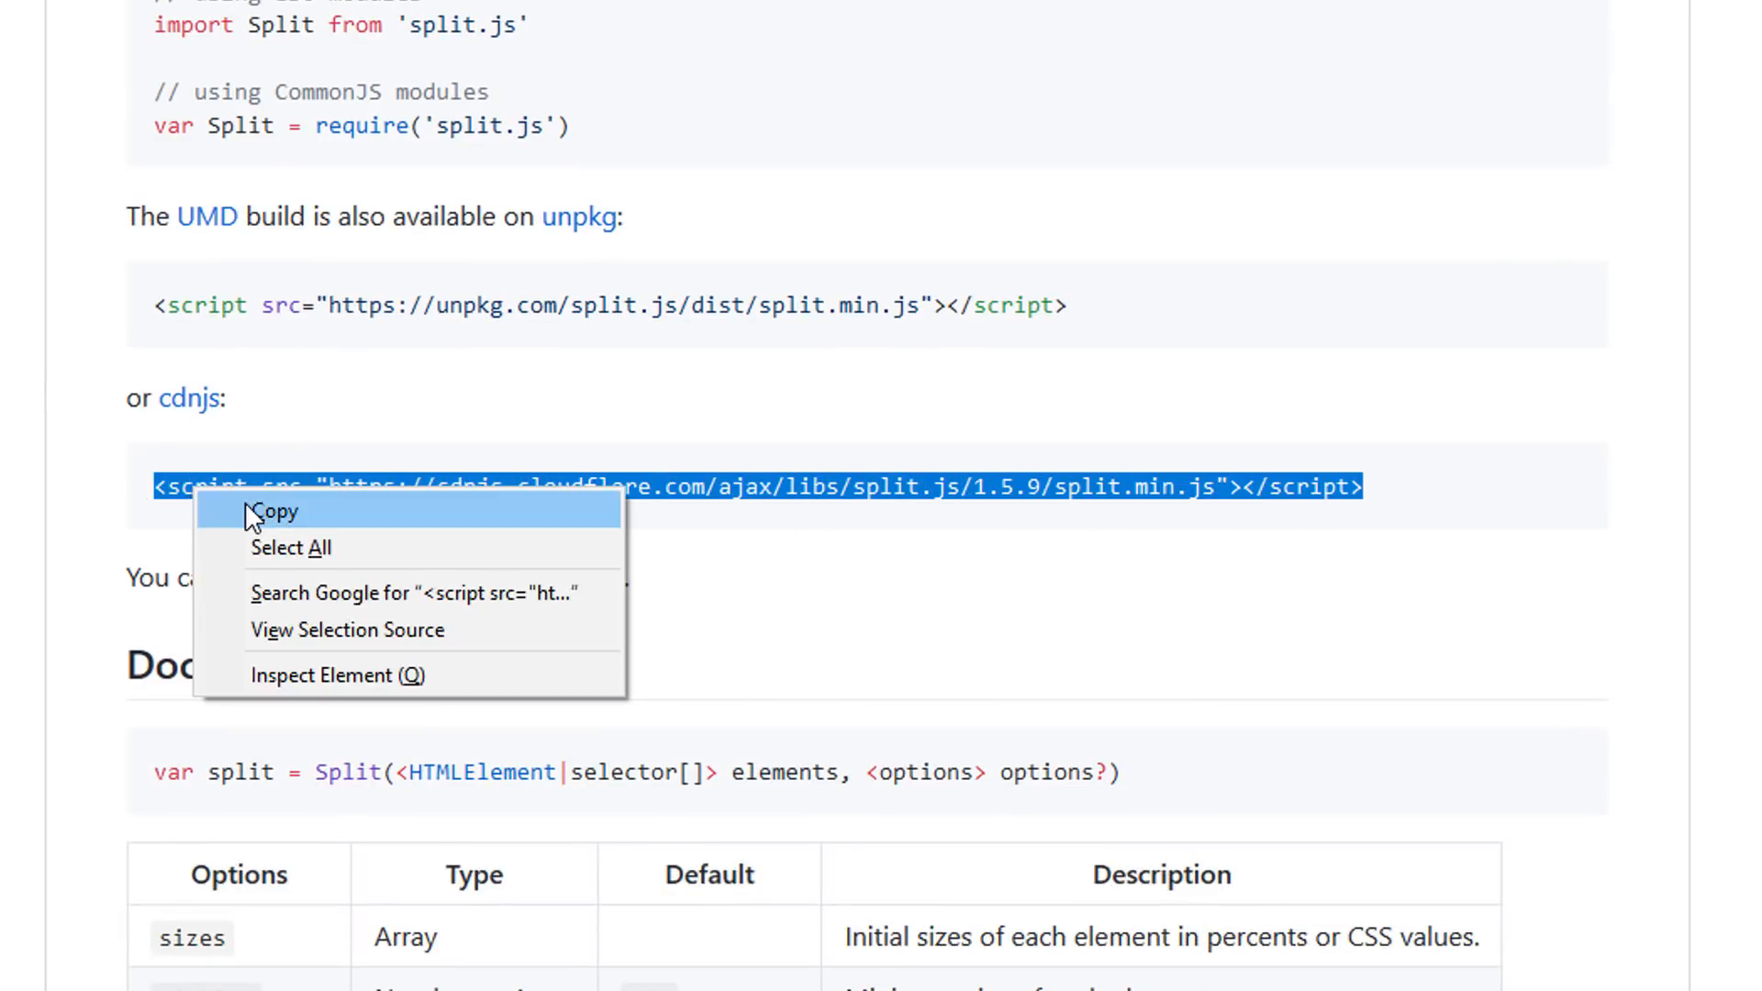
pyautogui.click(277, 512)
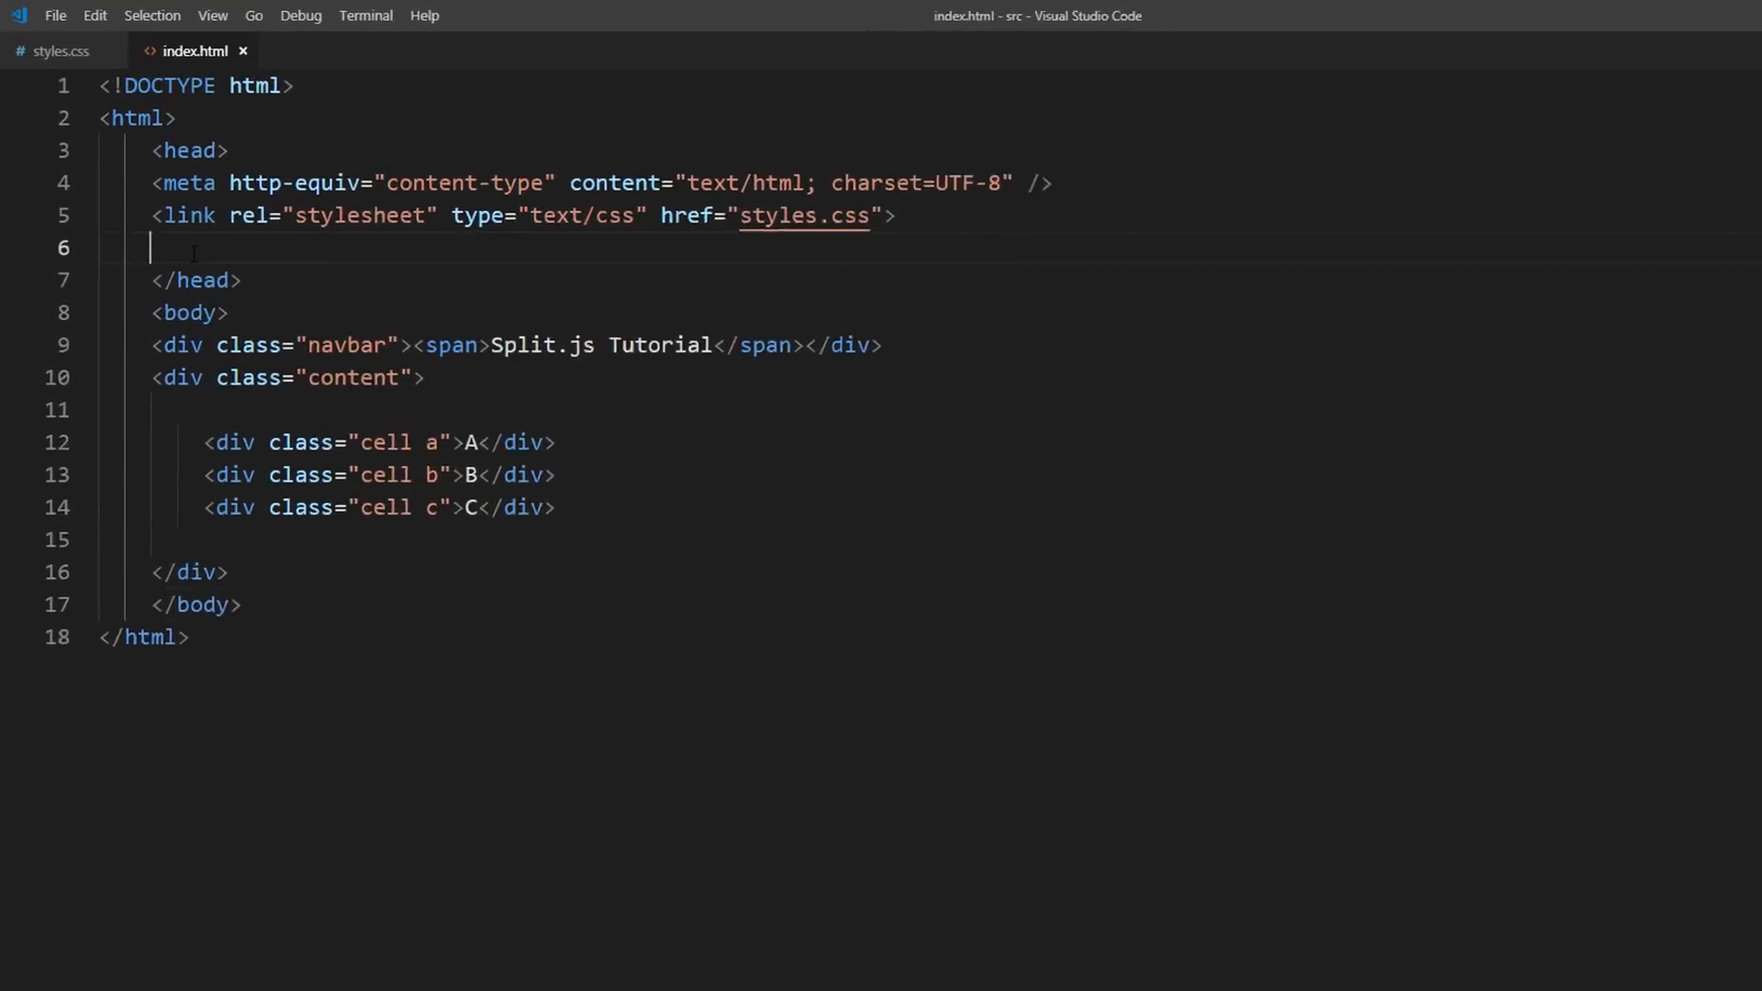
# Add the unpkg split.min.js script tag and a Split(['.a','.b','.c']) call to index.html
pyautogui.write('<script src="https://unpkg.com/split.js/dist/split.min.js"></script>')
pyautogui.write('<script>')
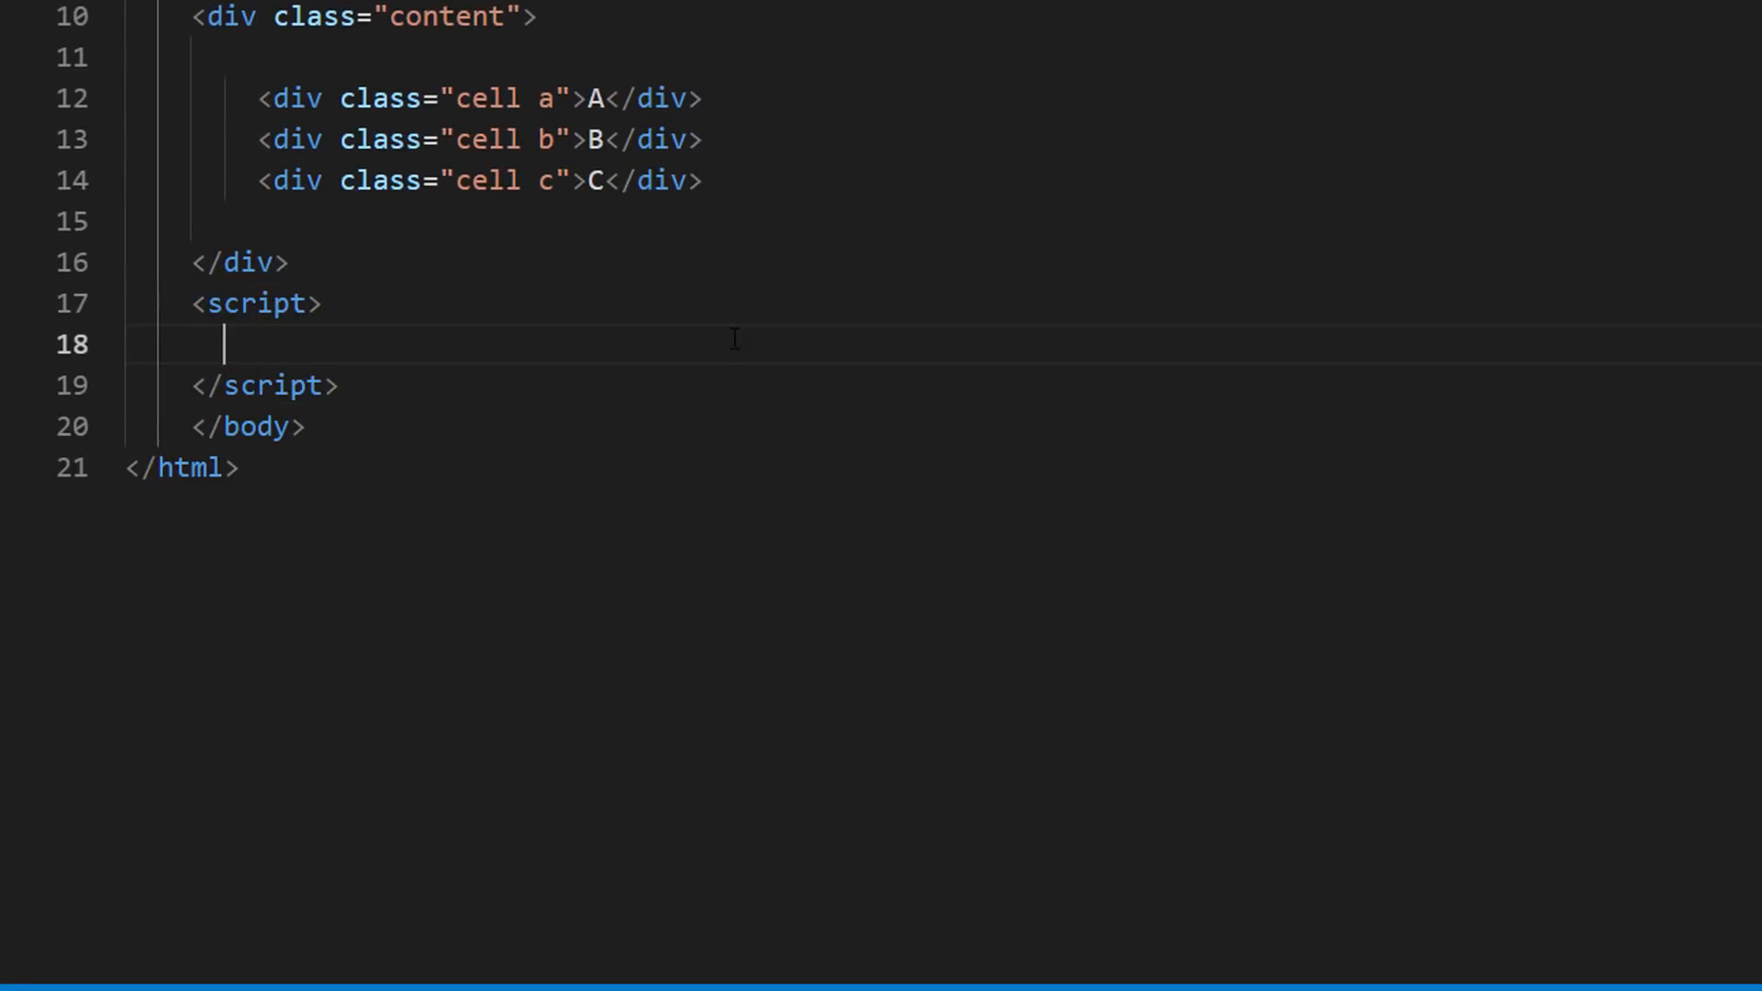
pyautogui.write('Split()')
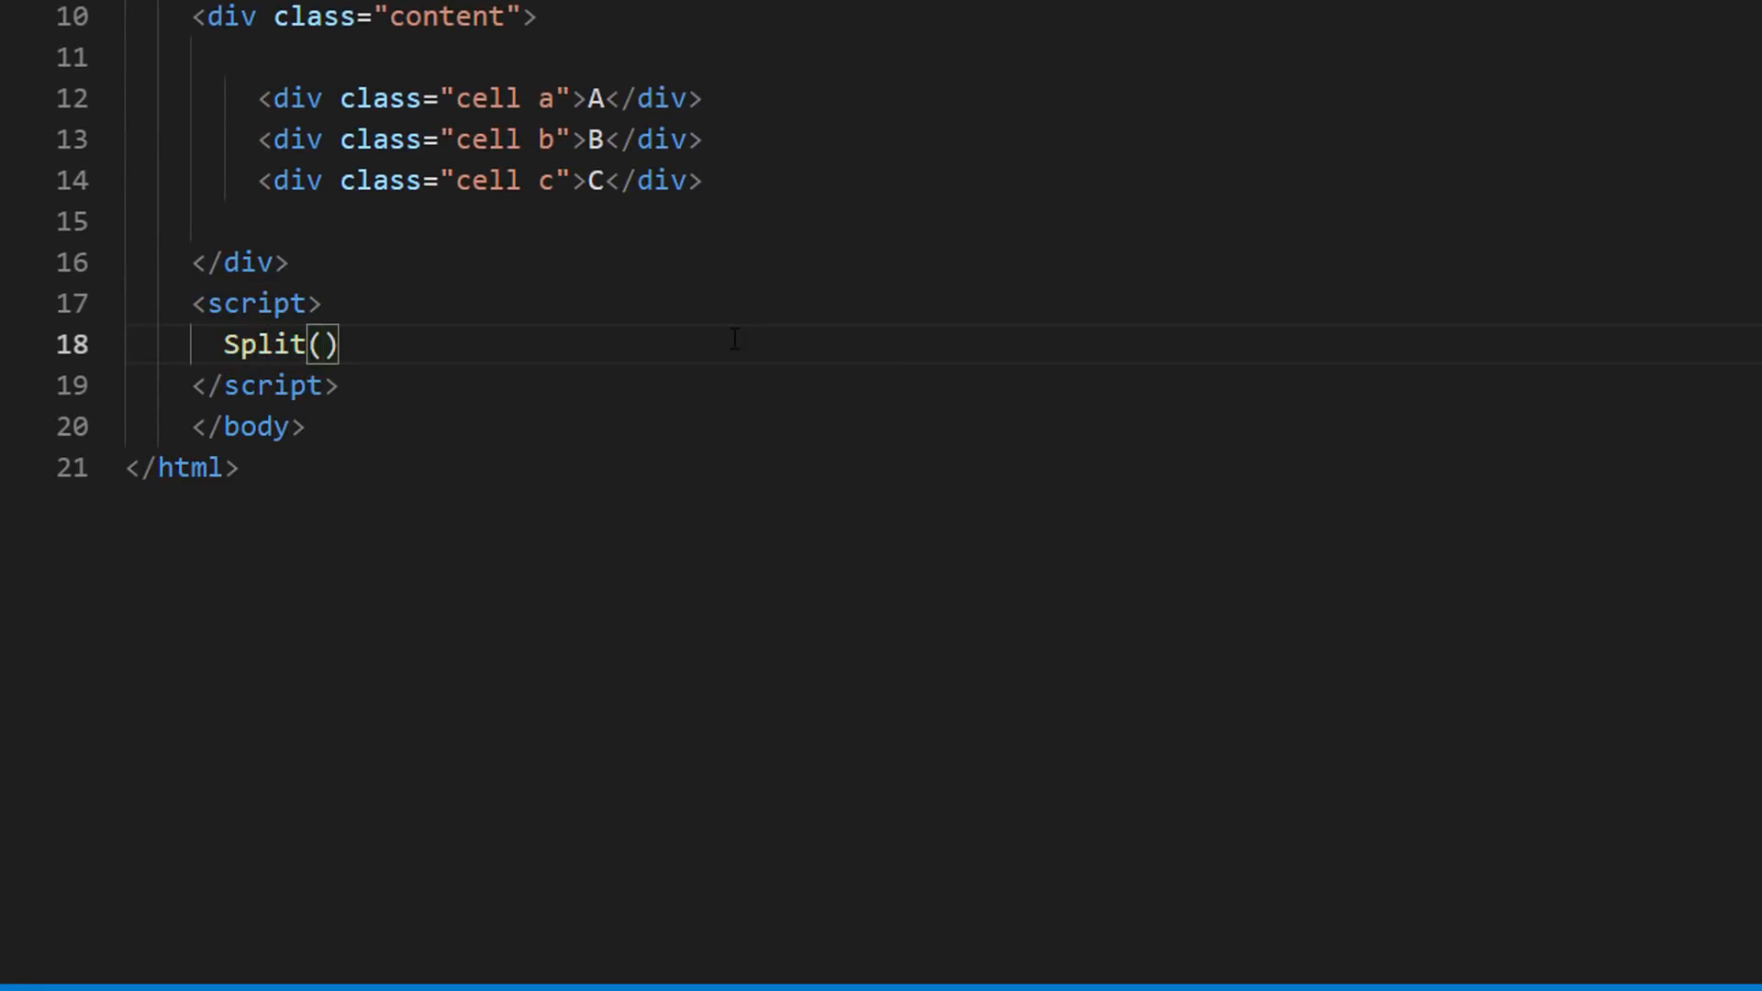
pyautogui.write("['.a']")
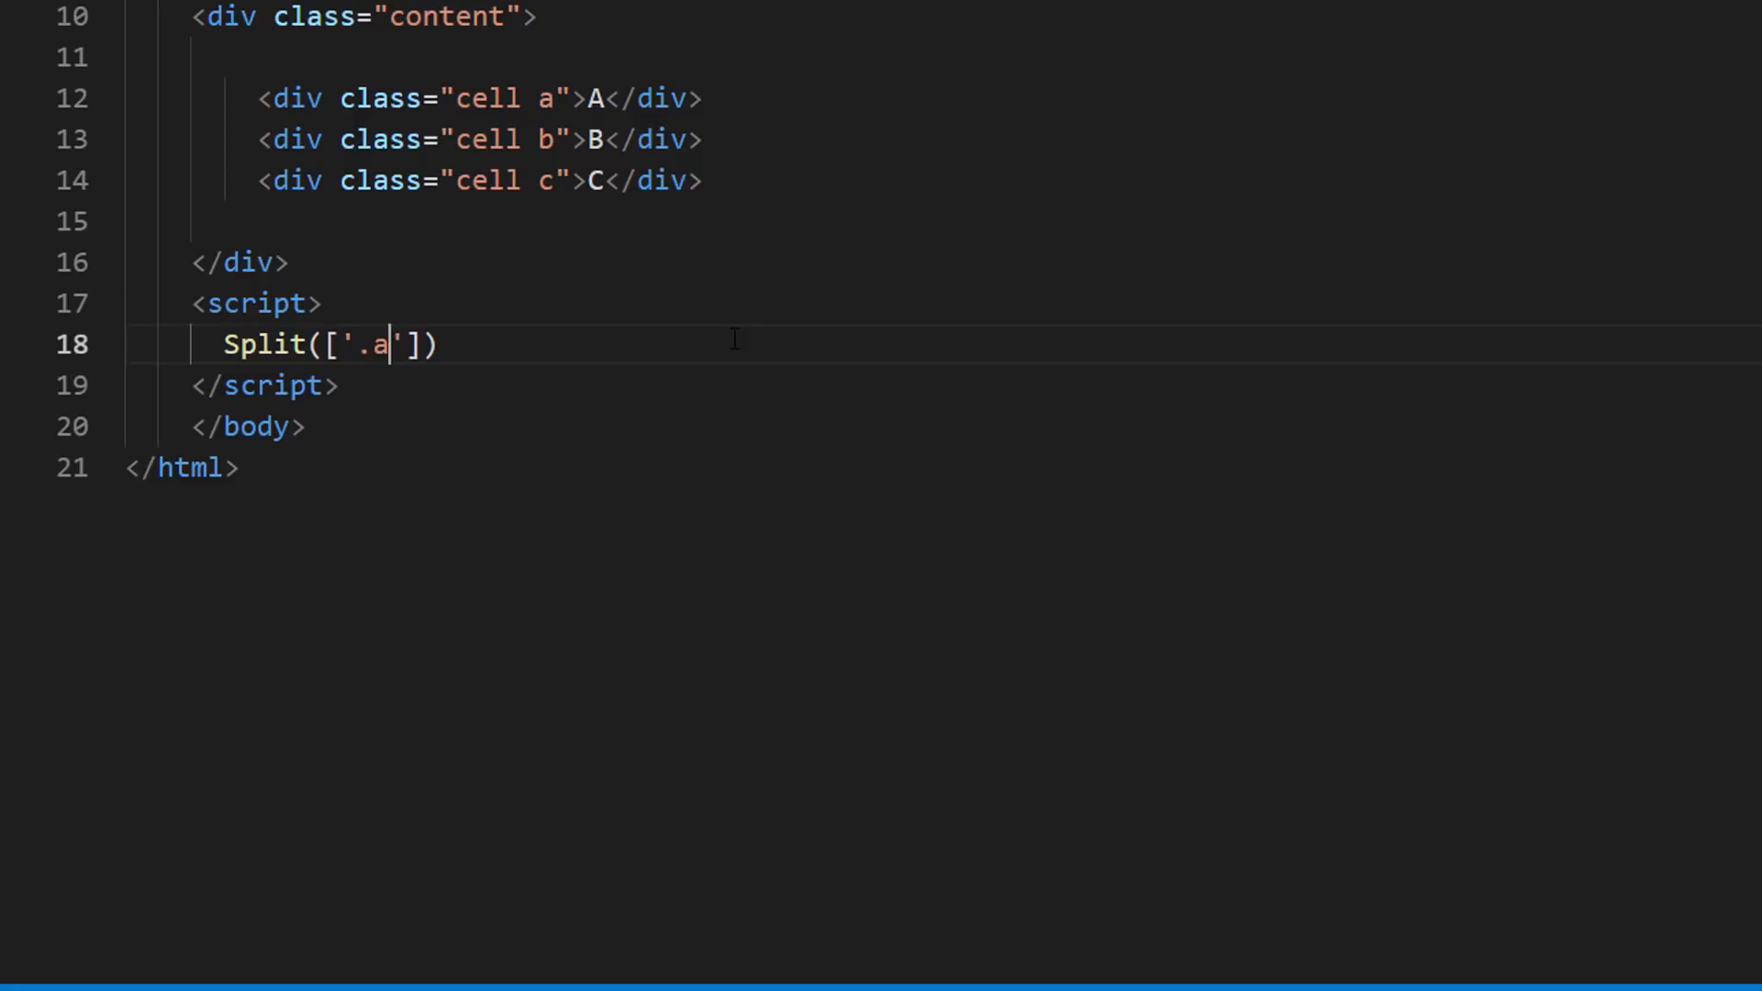
pyautogui.write(",'.b',''")
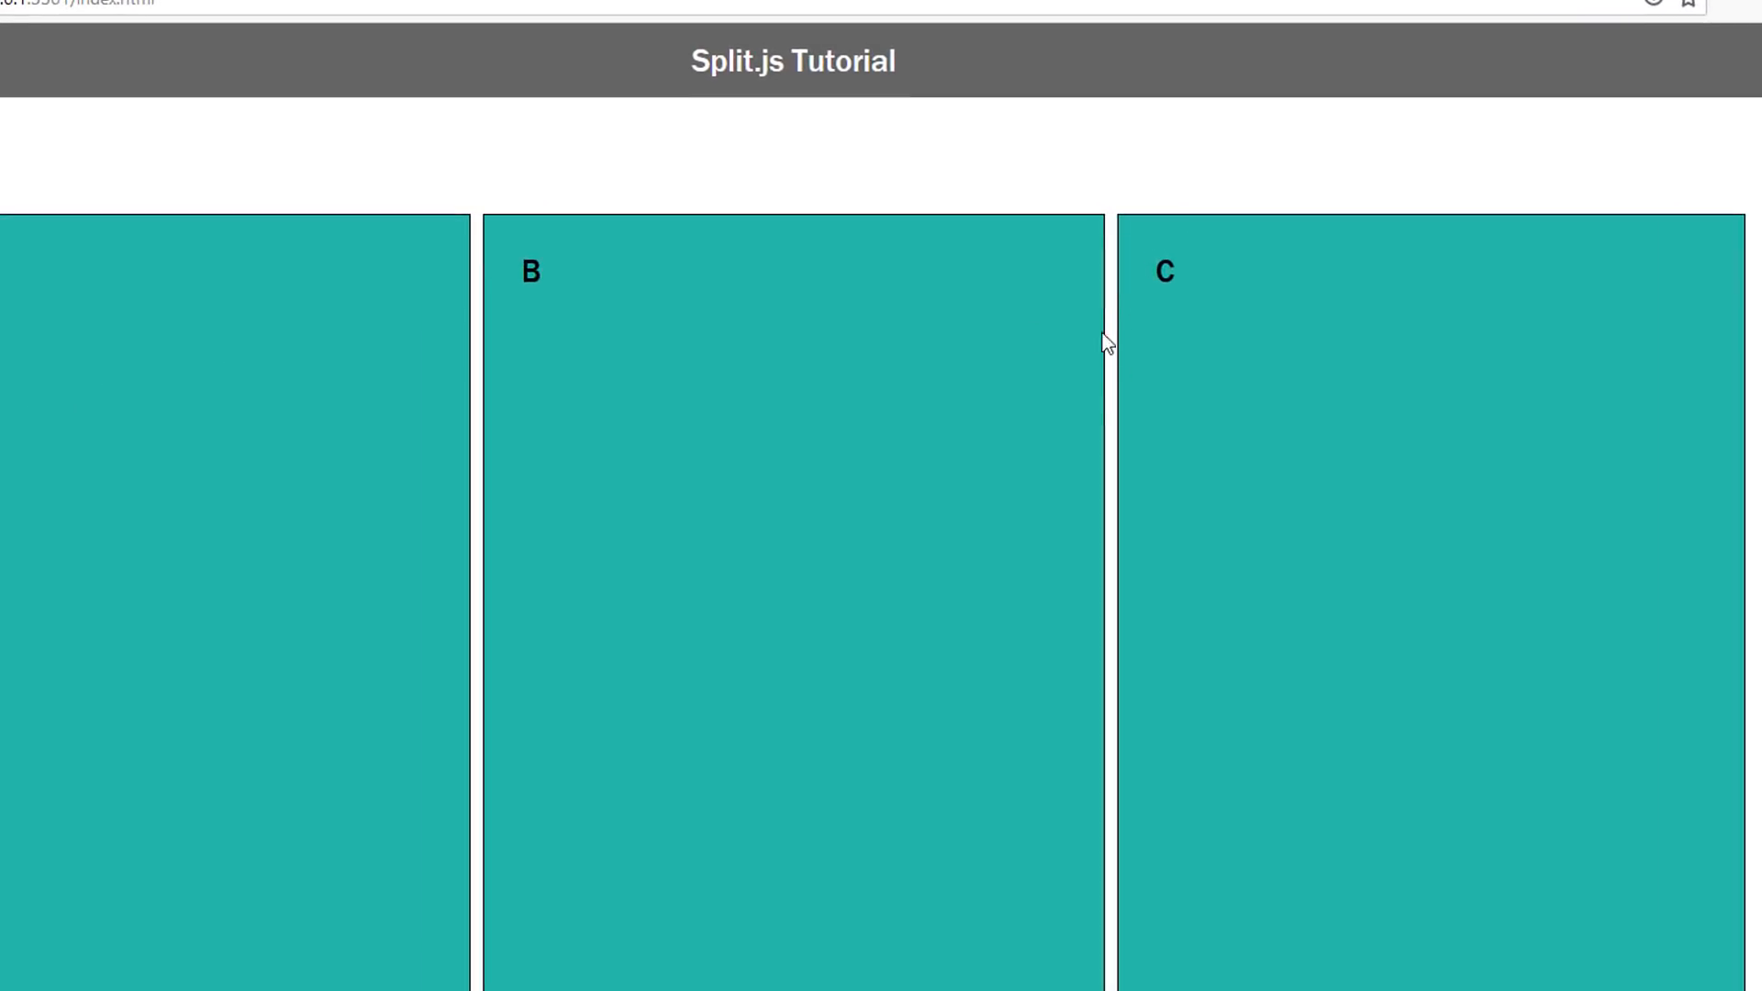
# Inspect the page in Firefox and select the gutter div between cells B and C
pyautogui.rightClick(1105, 342)
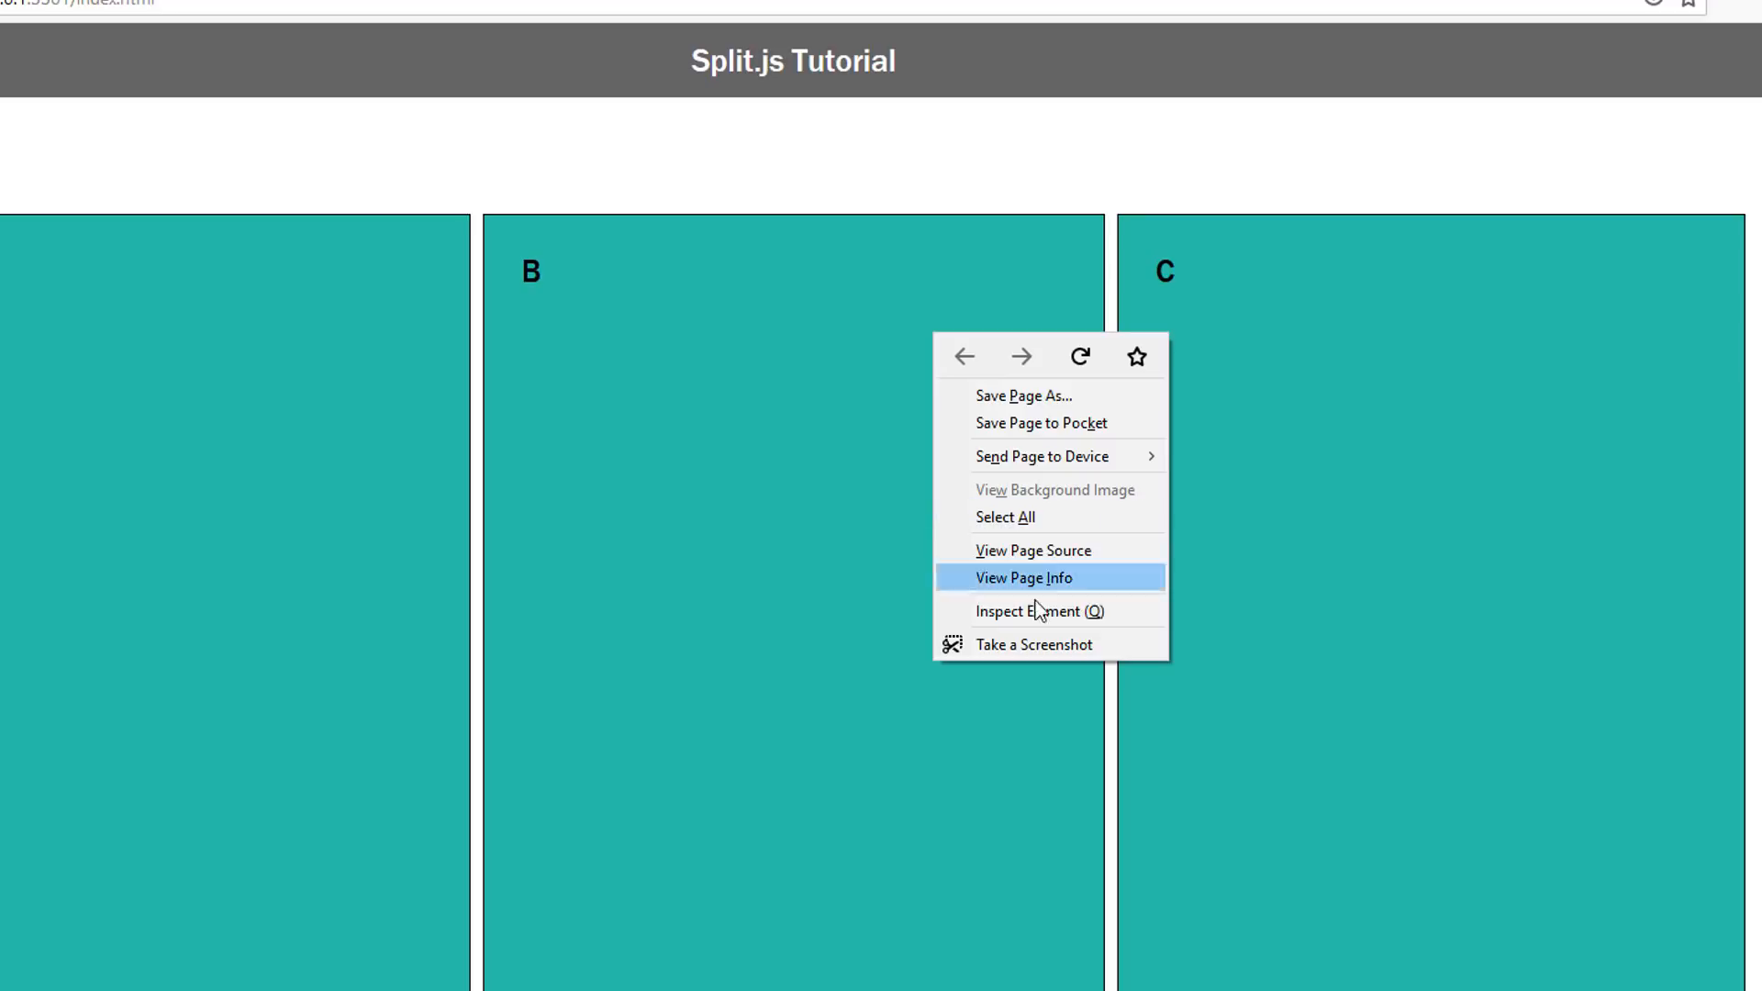
pyautogui.click(1038, 611)
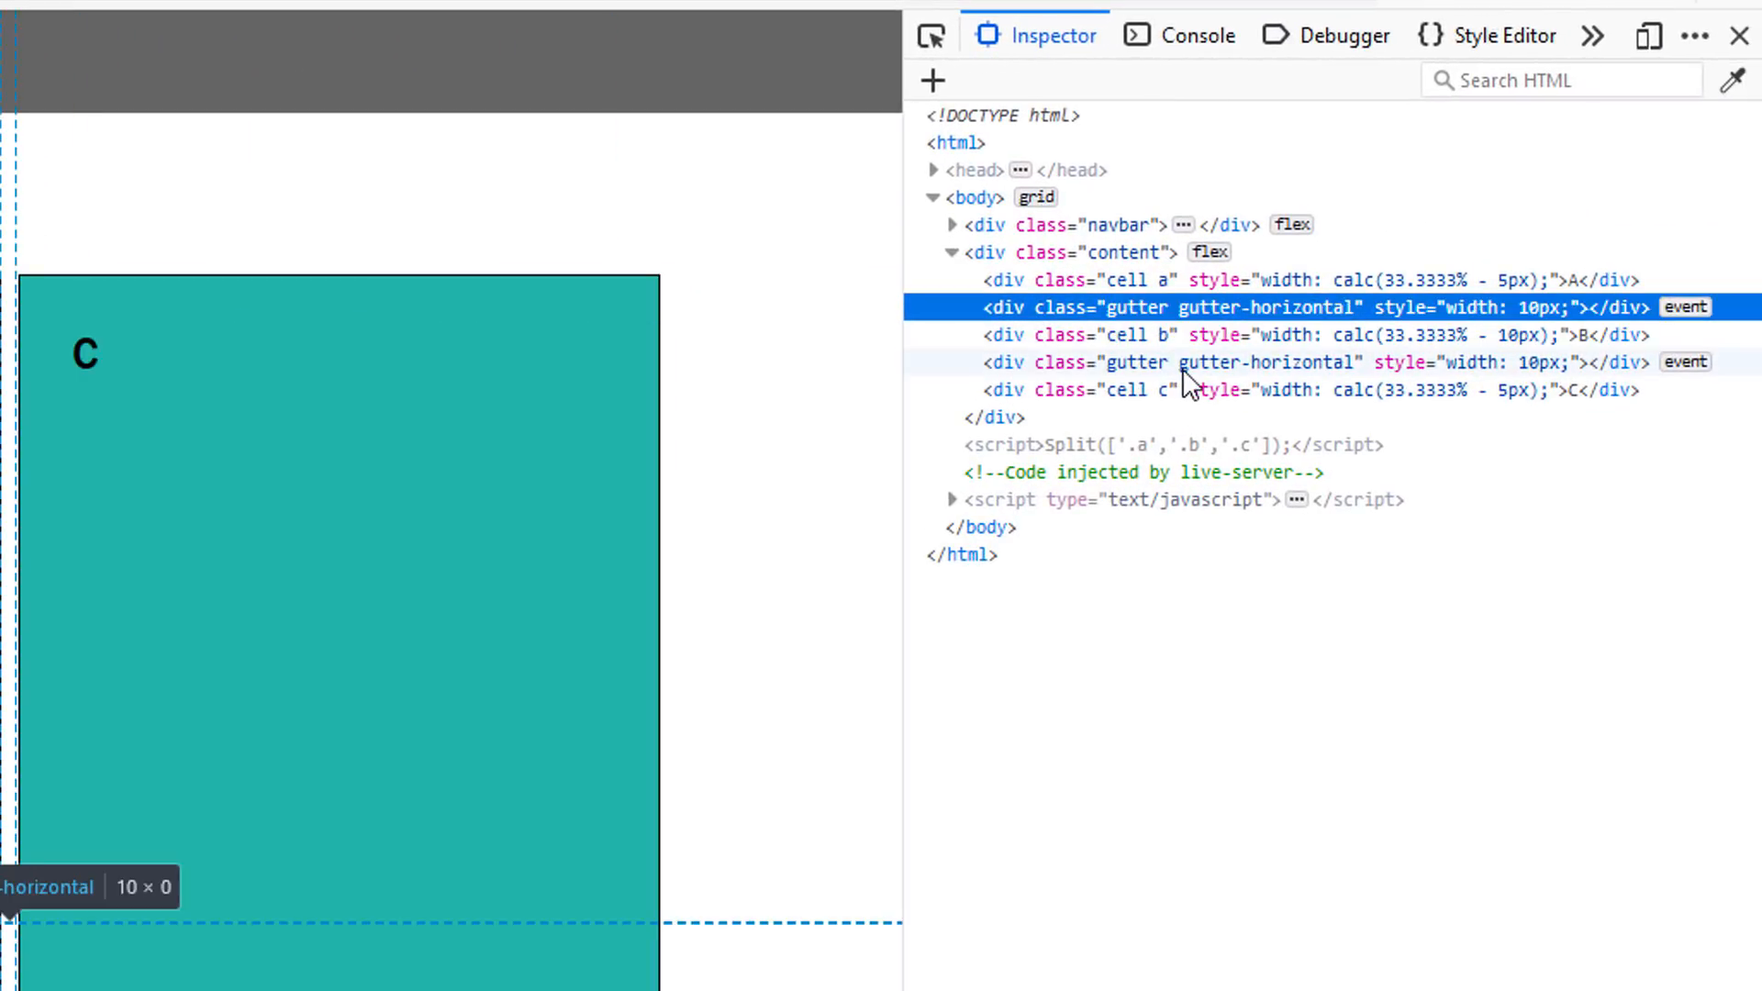
pyautogui.click(1236, 361)
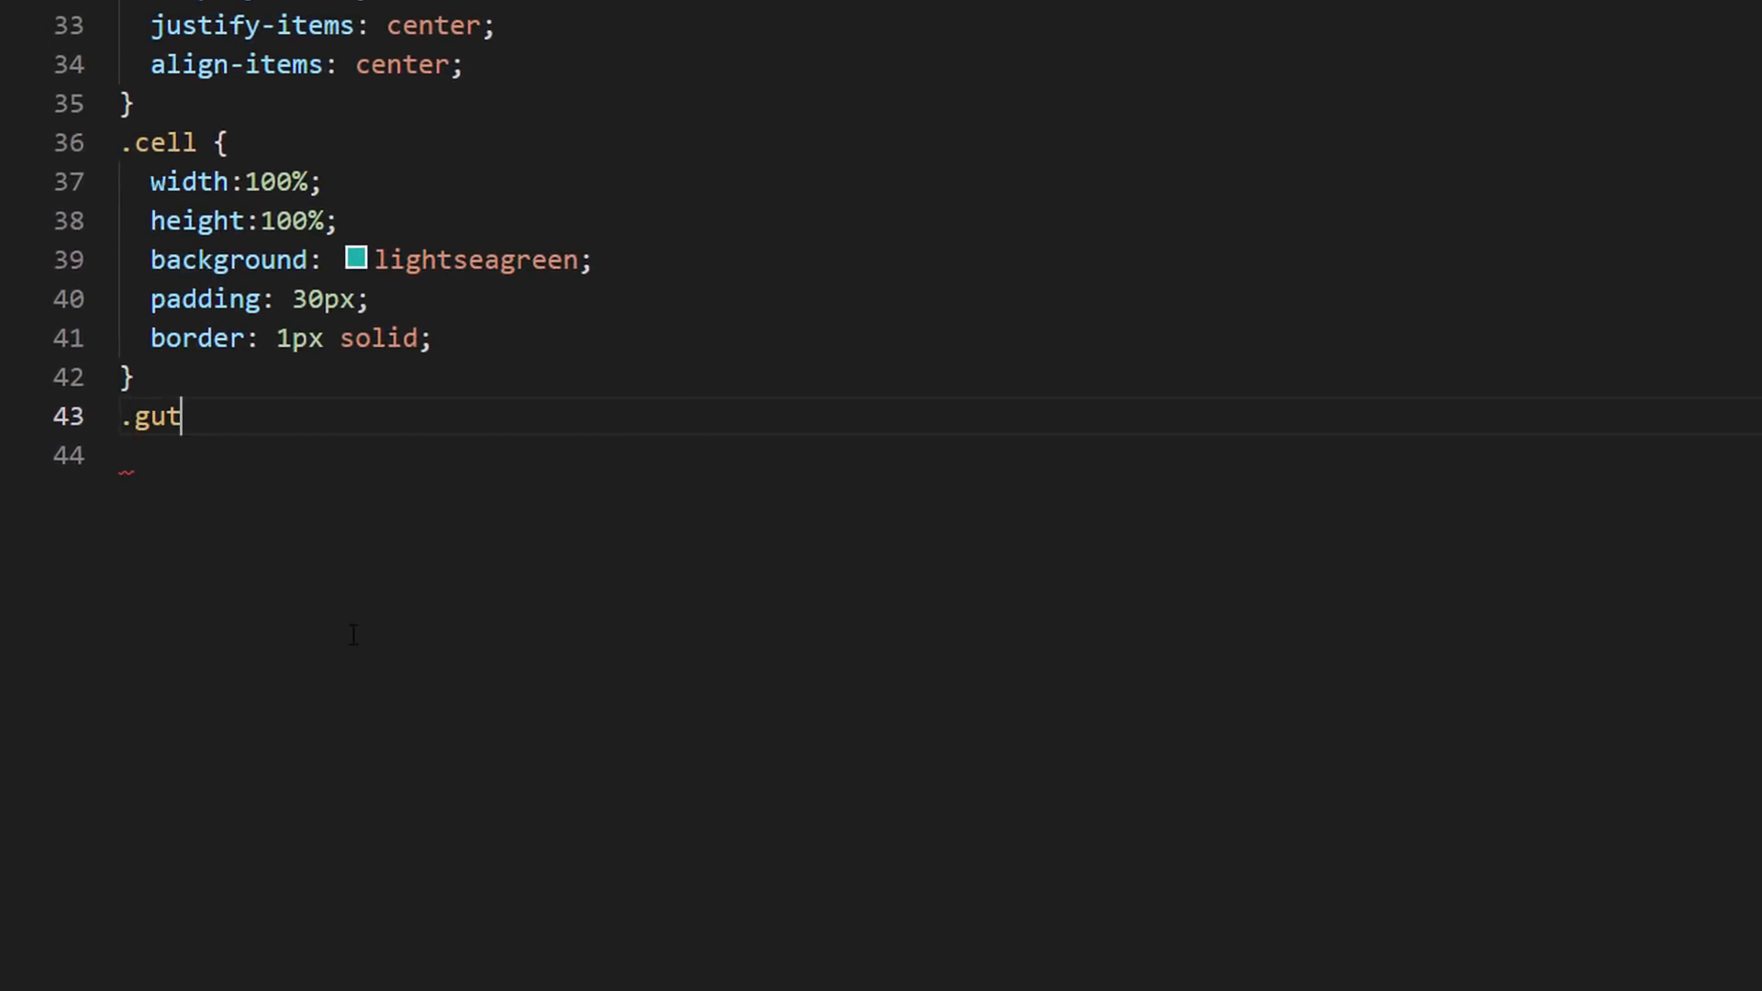
# Write a .gutter rule with height 100%, background red, and an e-resize cursor
pyautogui.write('ter {')
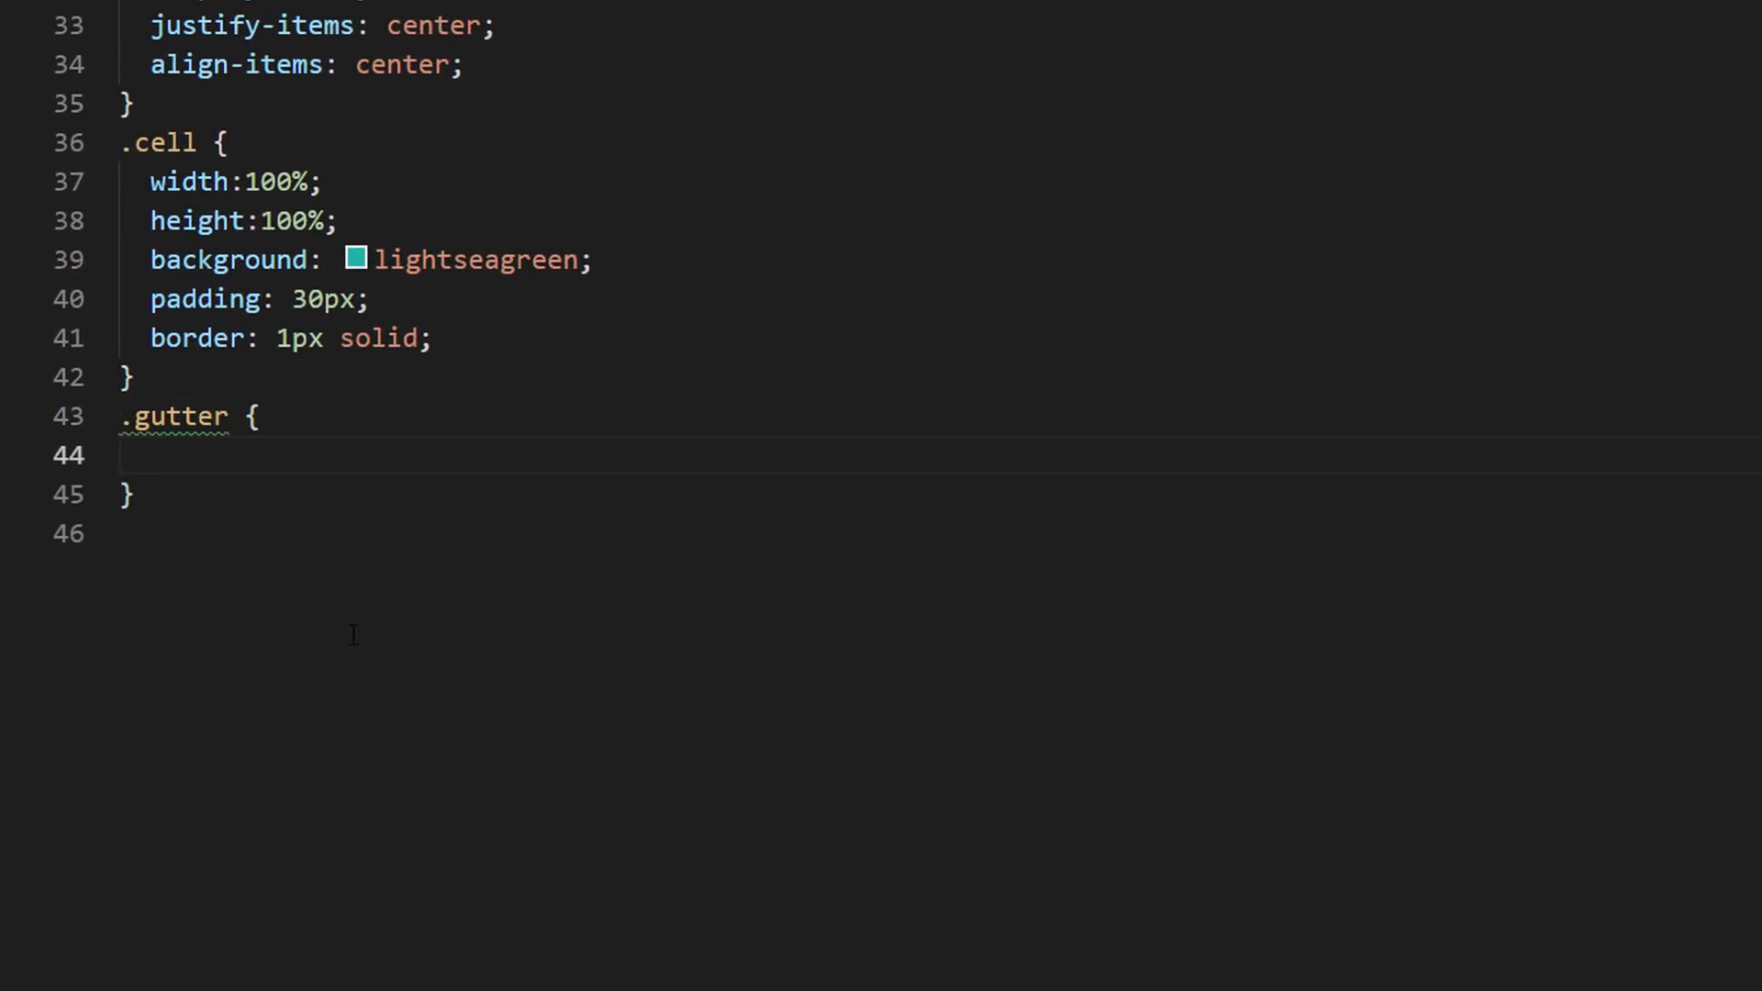
pyautogui.write('height: 1;')
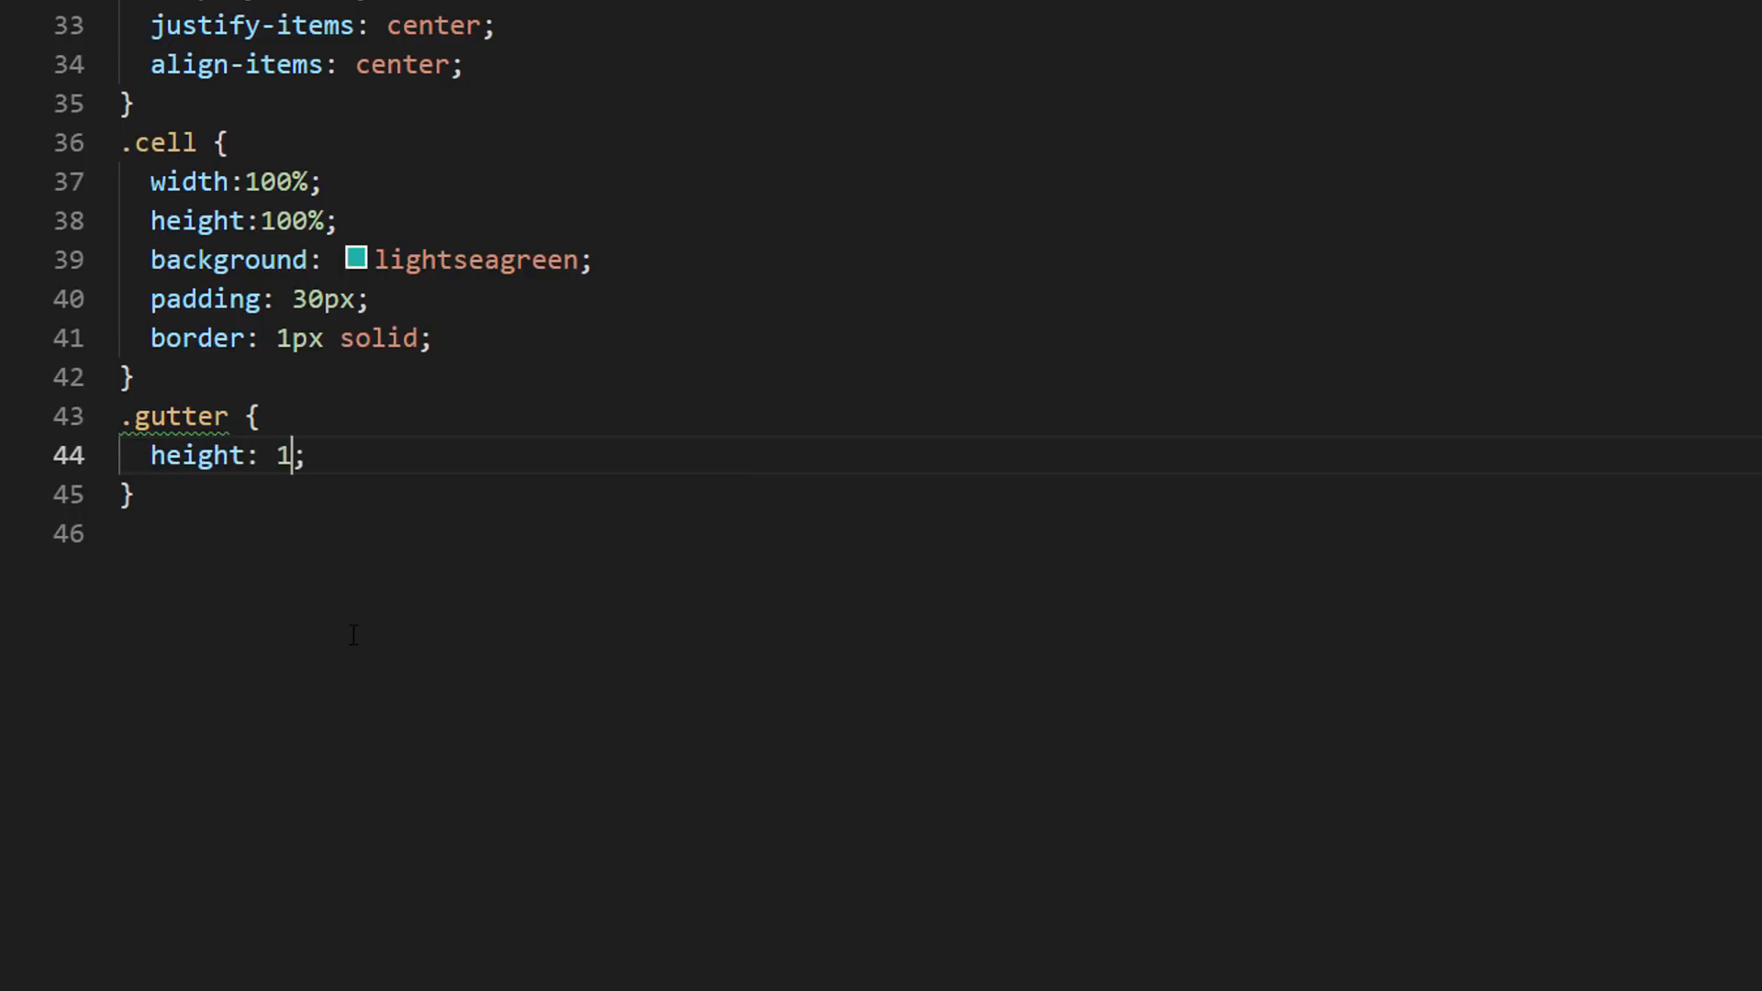
pyautogui.write('00%')
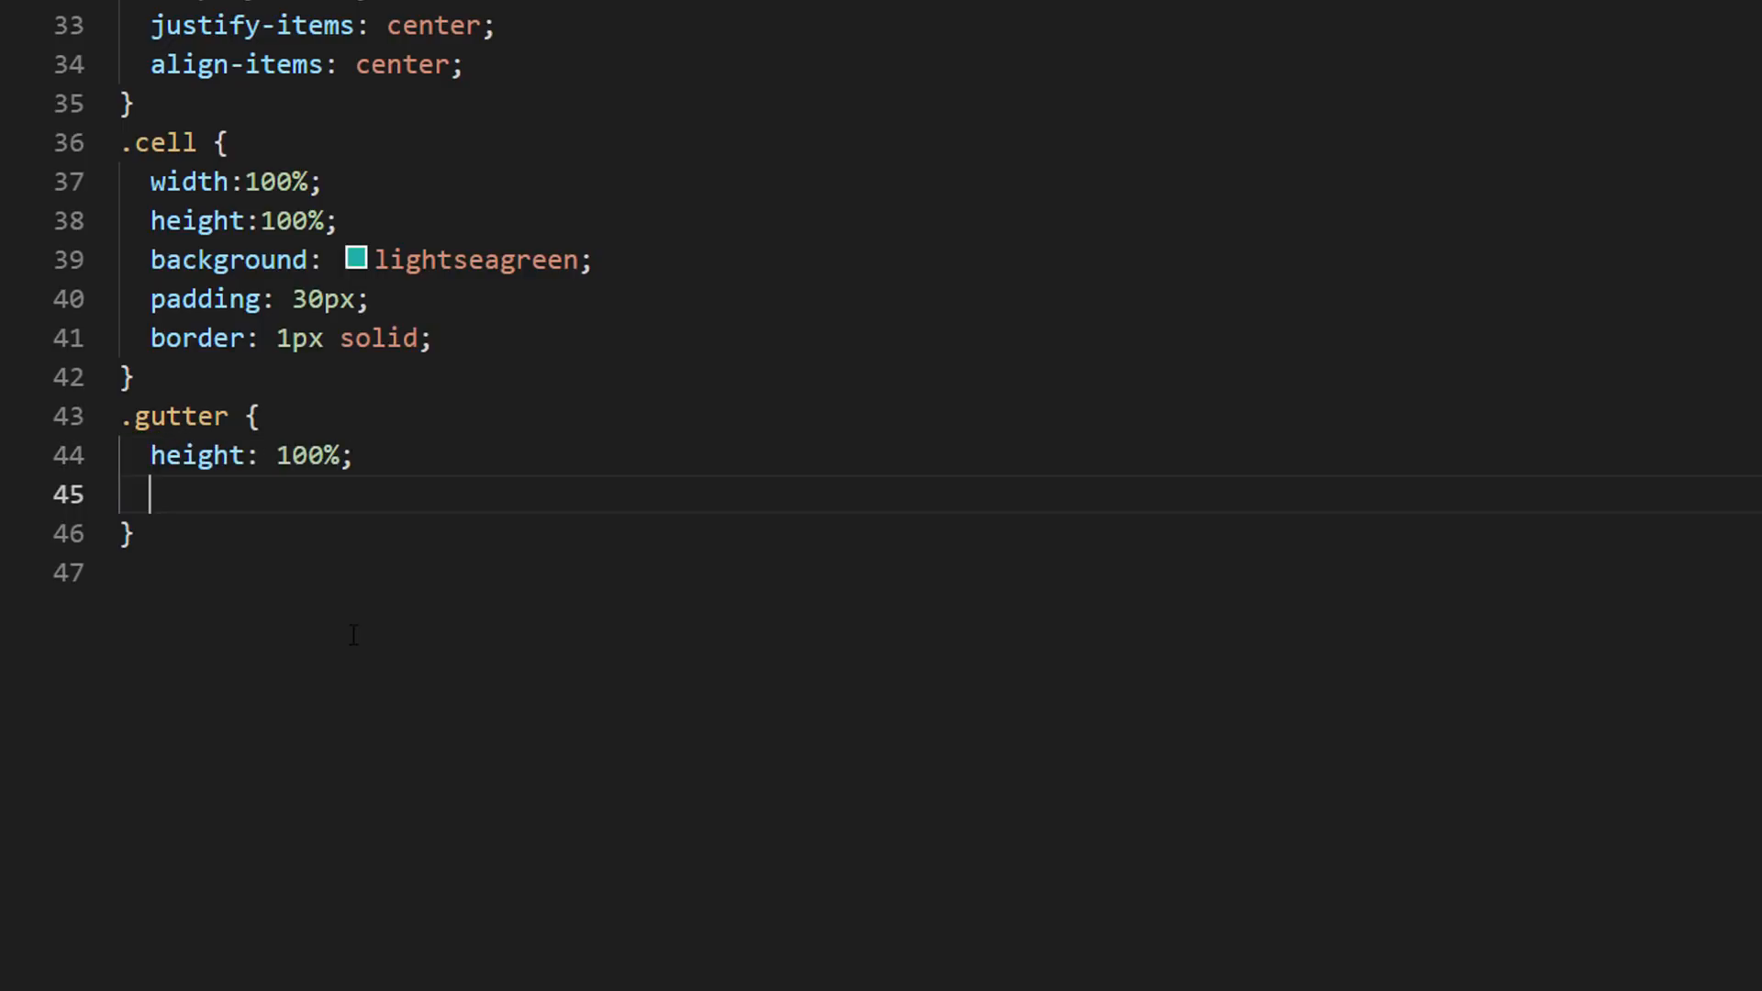
pyautogui.write('bac')
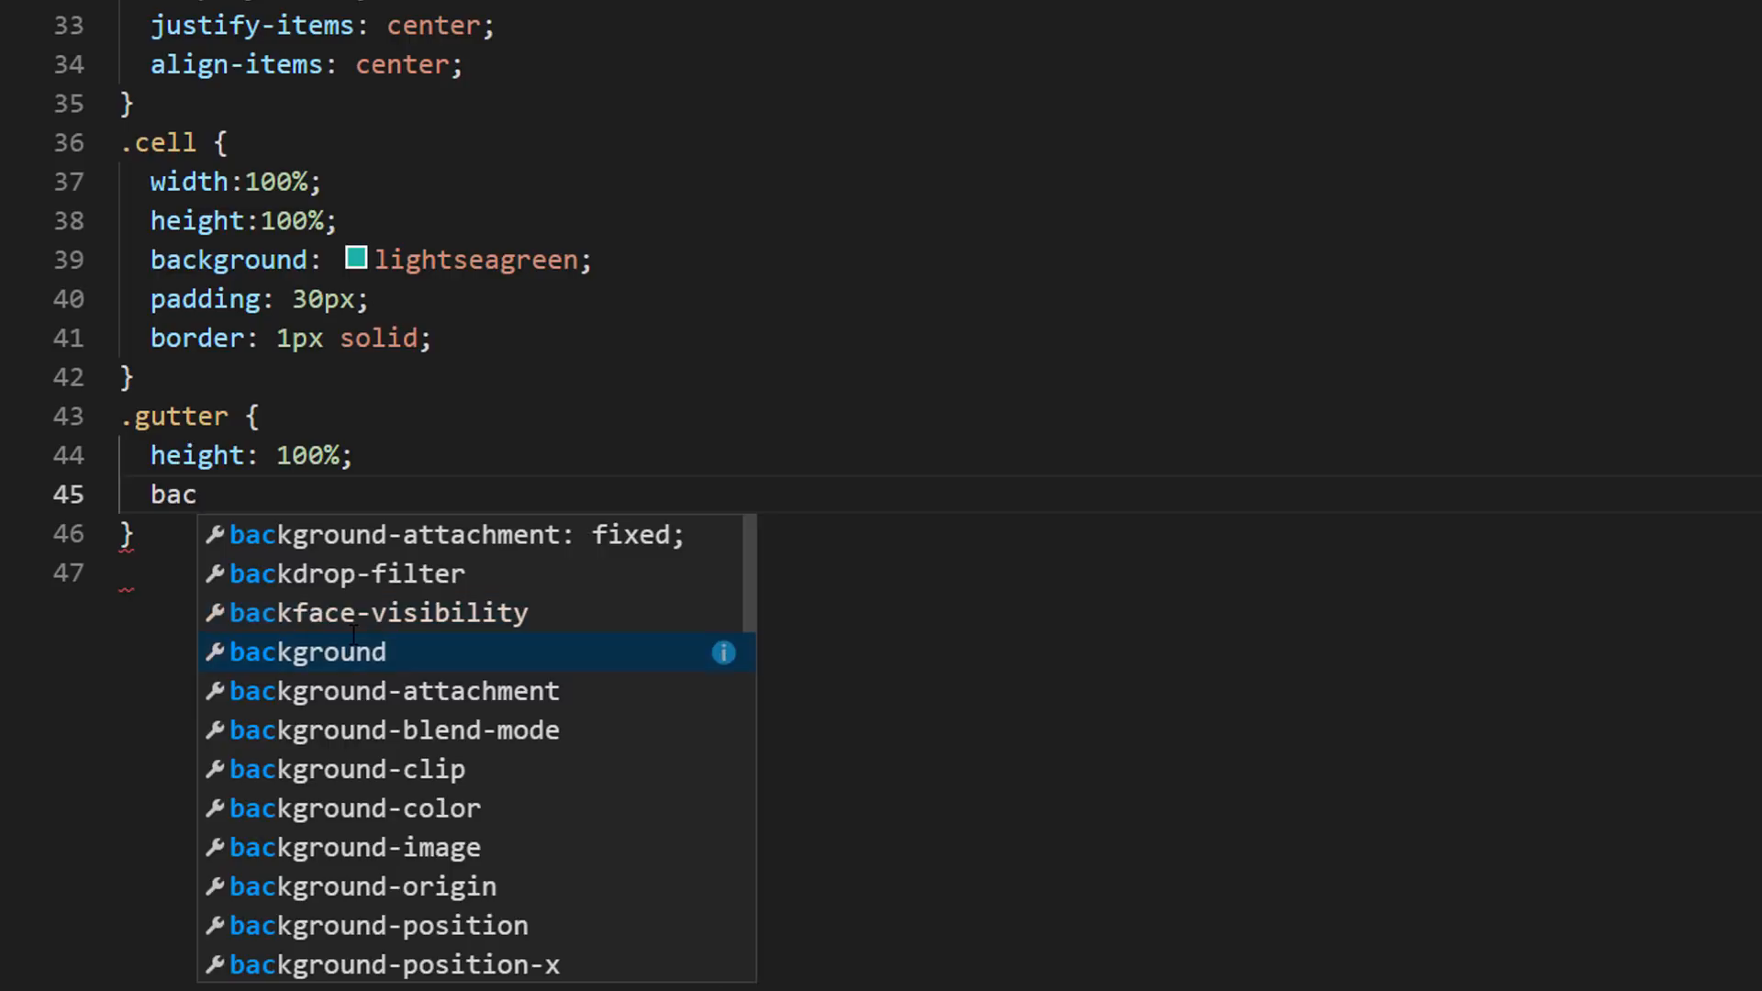
pyautogui.write('kground: red;')
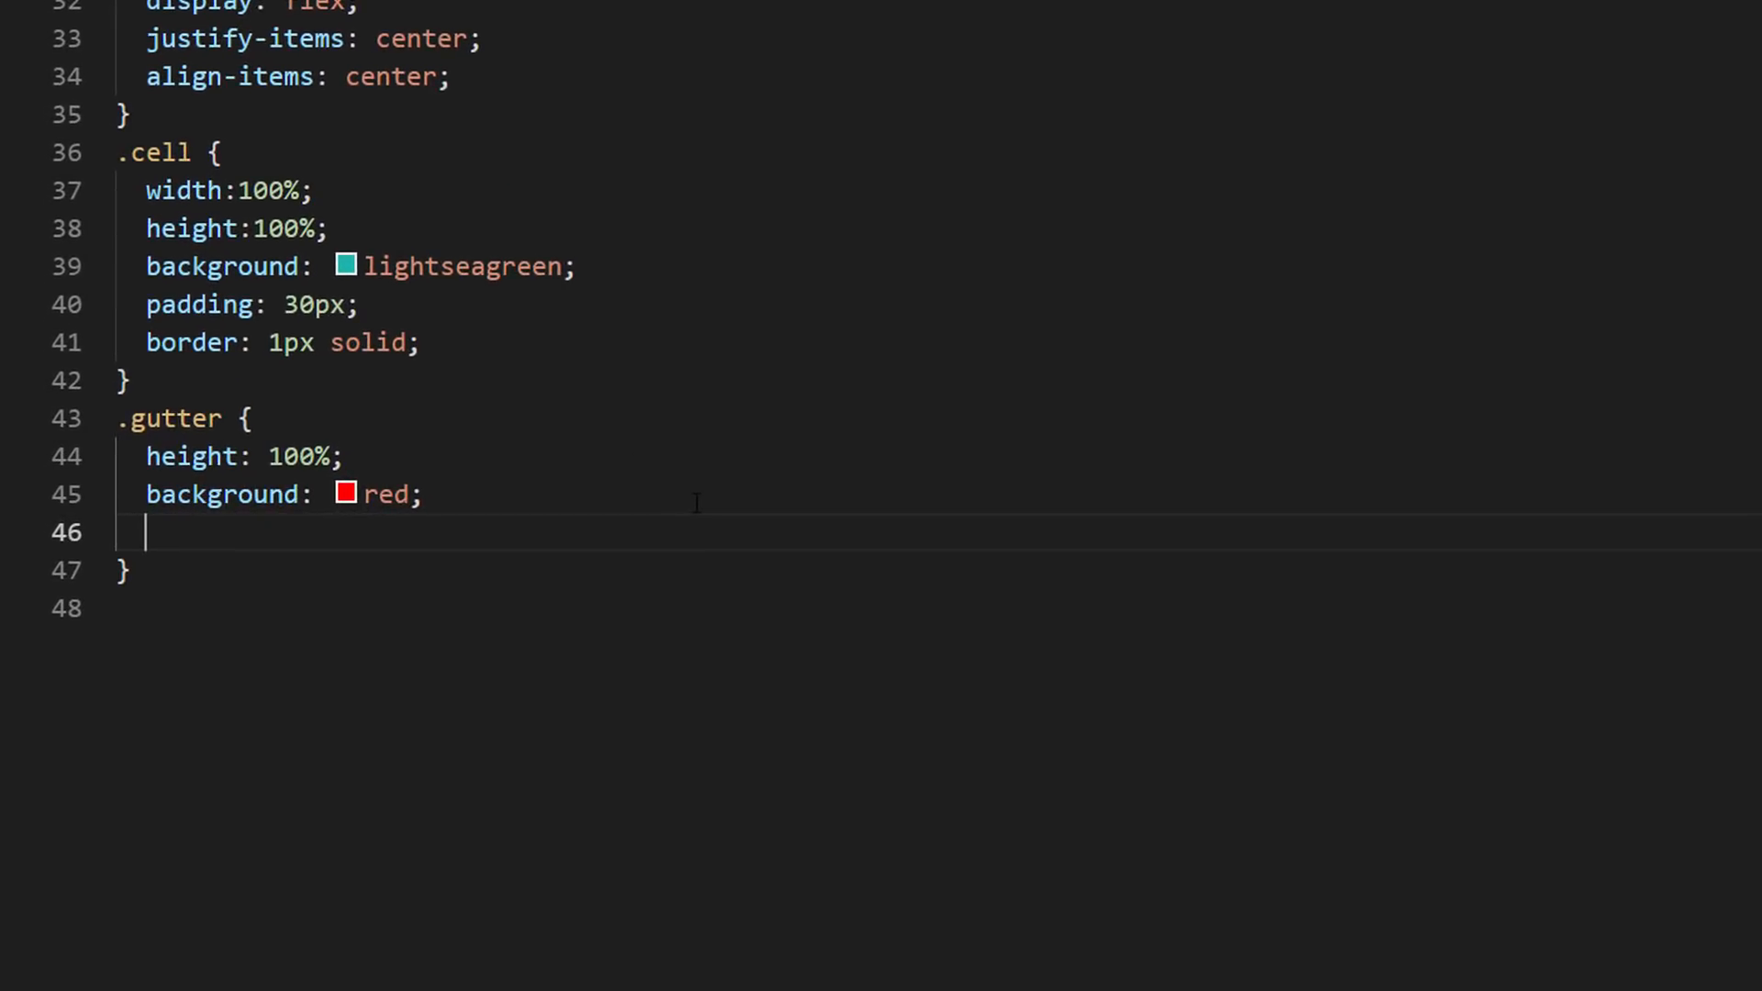
pyautogui.write('cursor:e-')
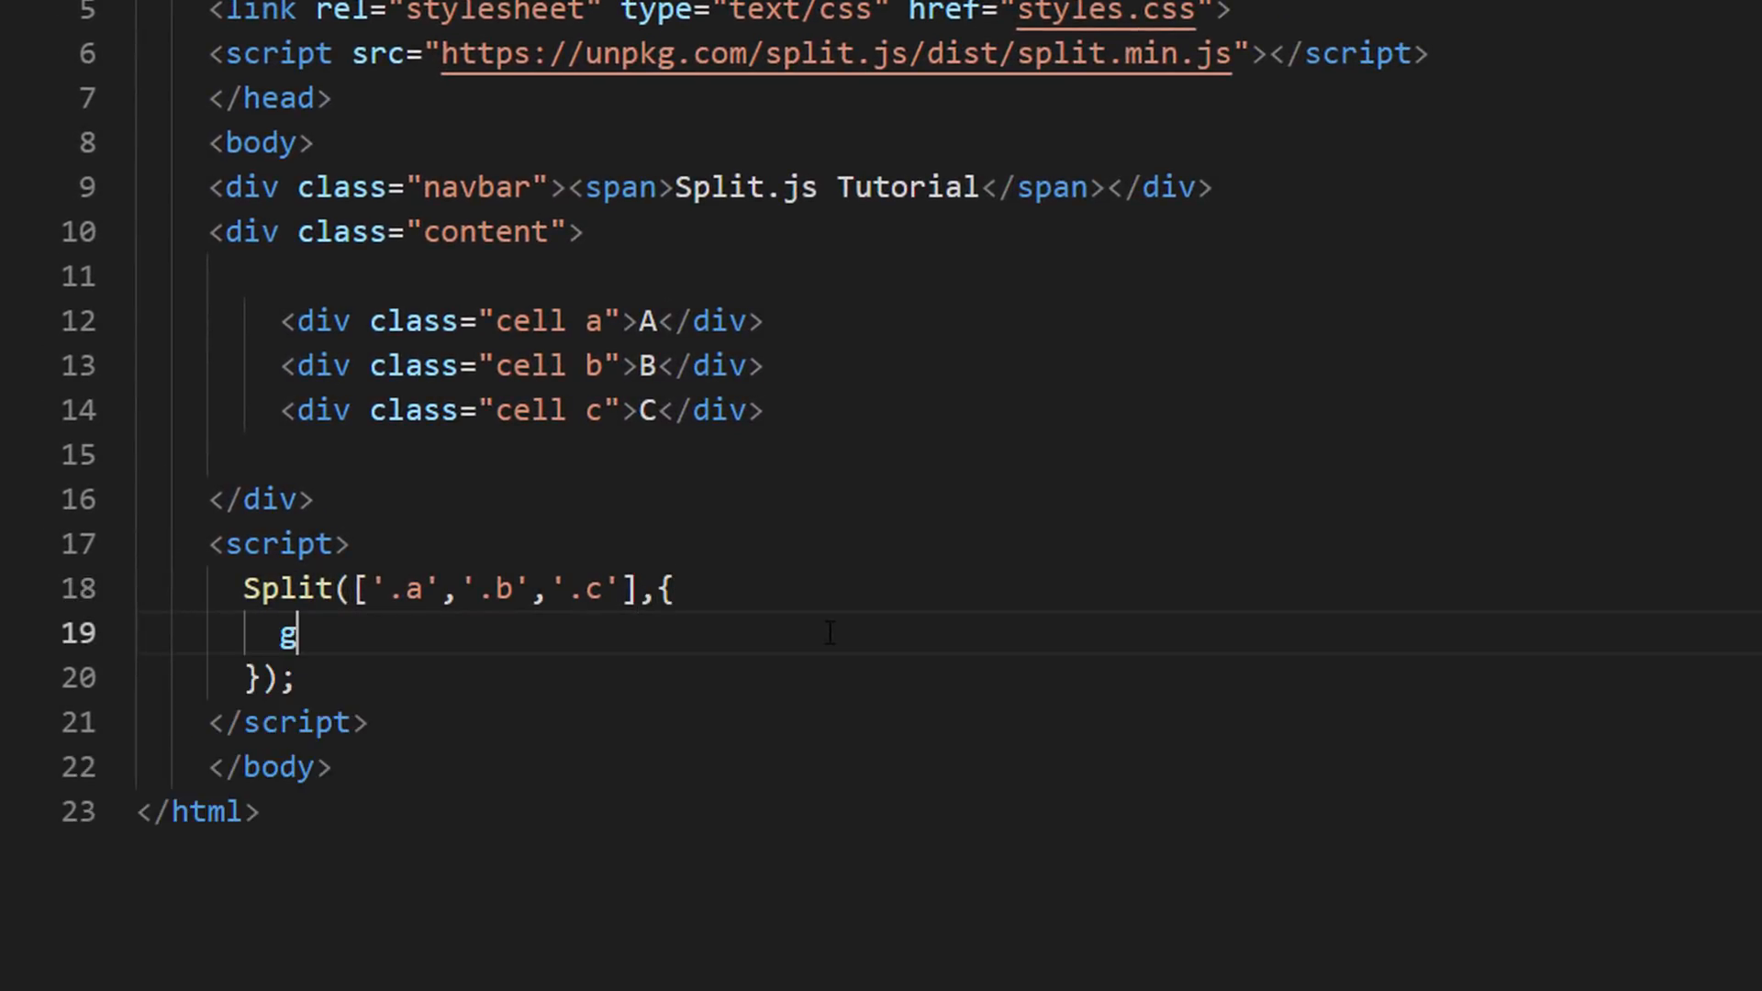
# Type gutterSize:20, sizes:[25,25,50] and minSize:[300,300,300] into the Split options object
pyautogui.write('utterSize:')
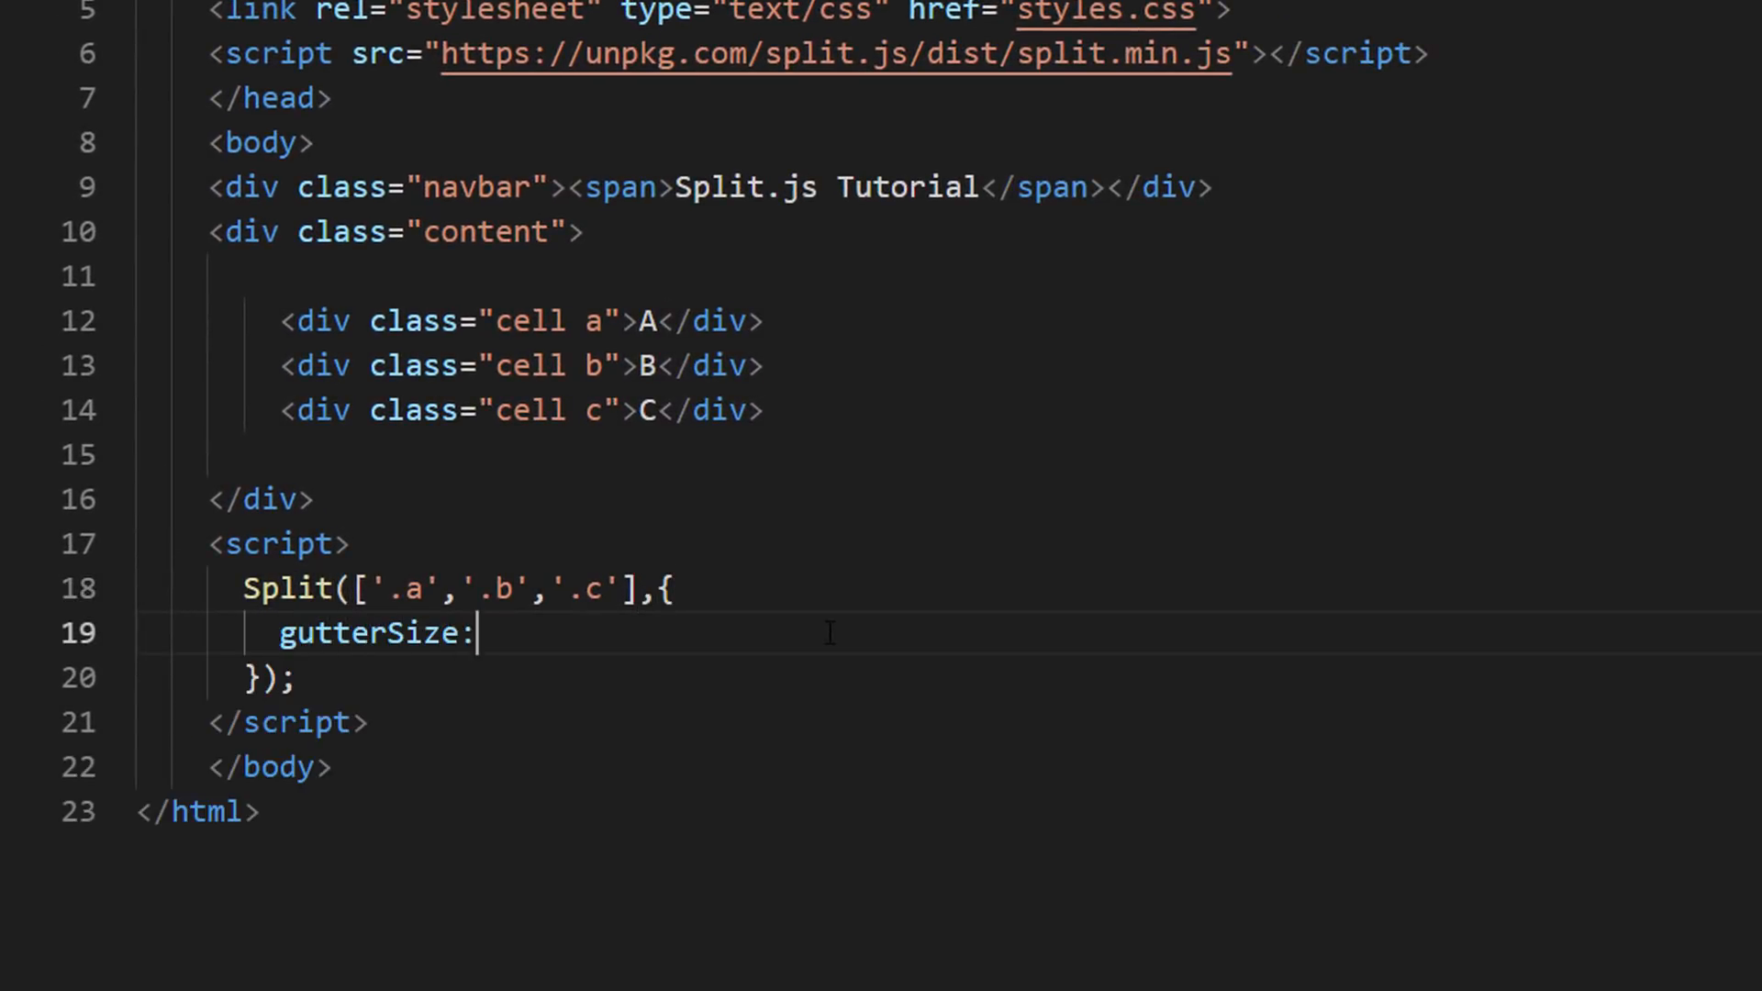
pyautogui.write('20,')
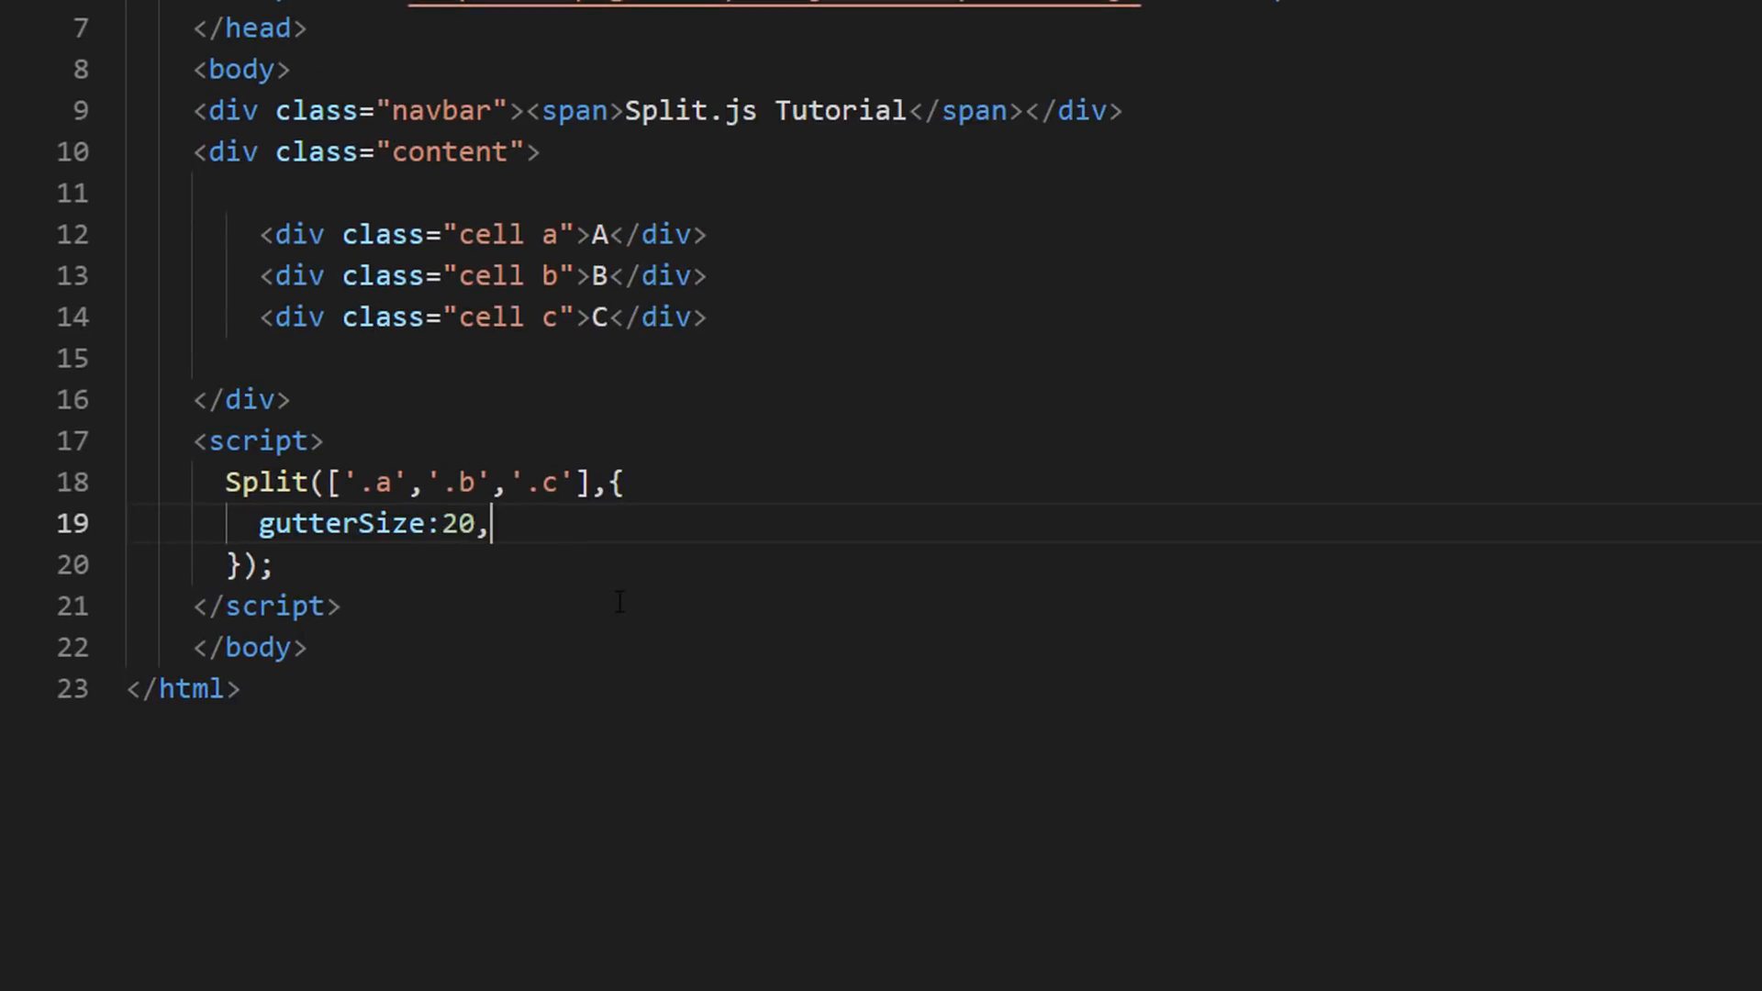
pyautogui.write('sizes')
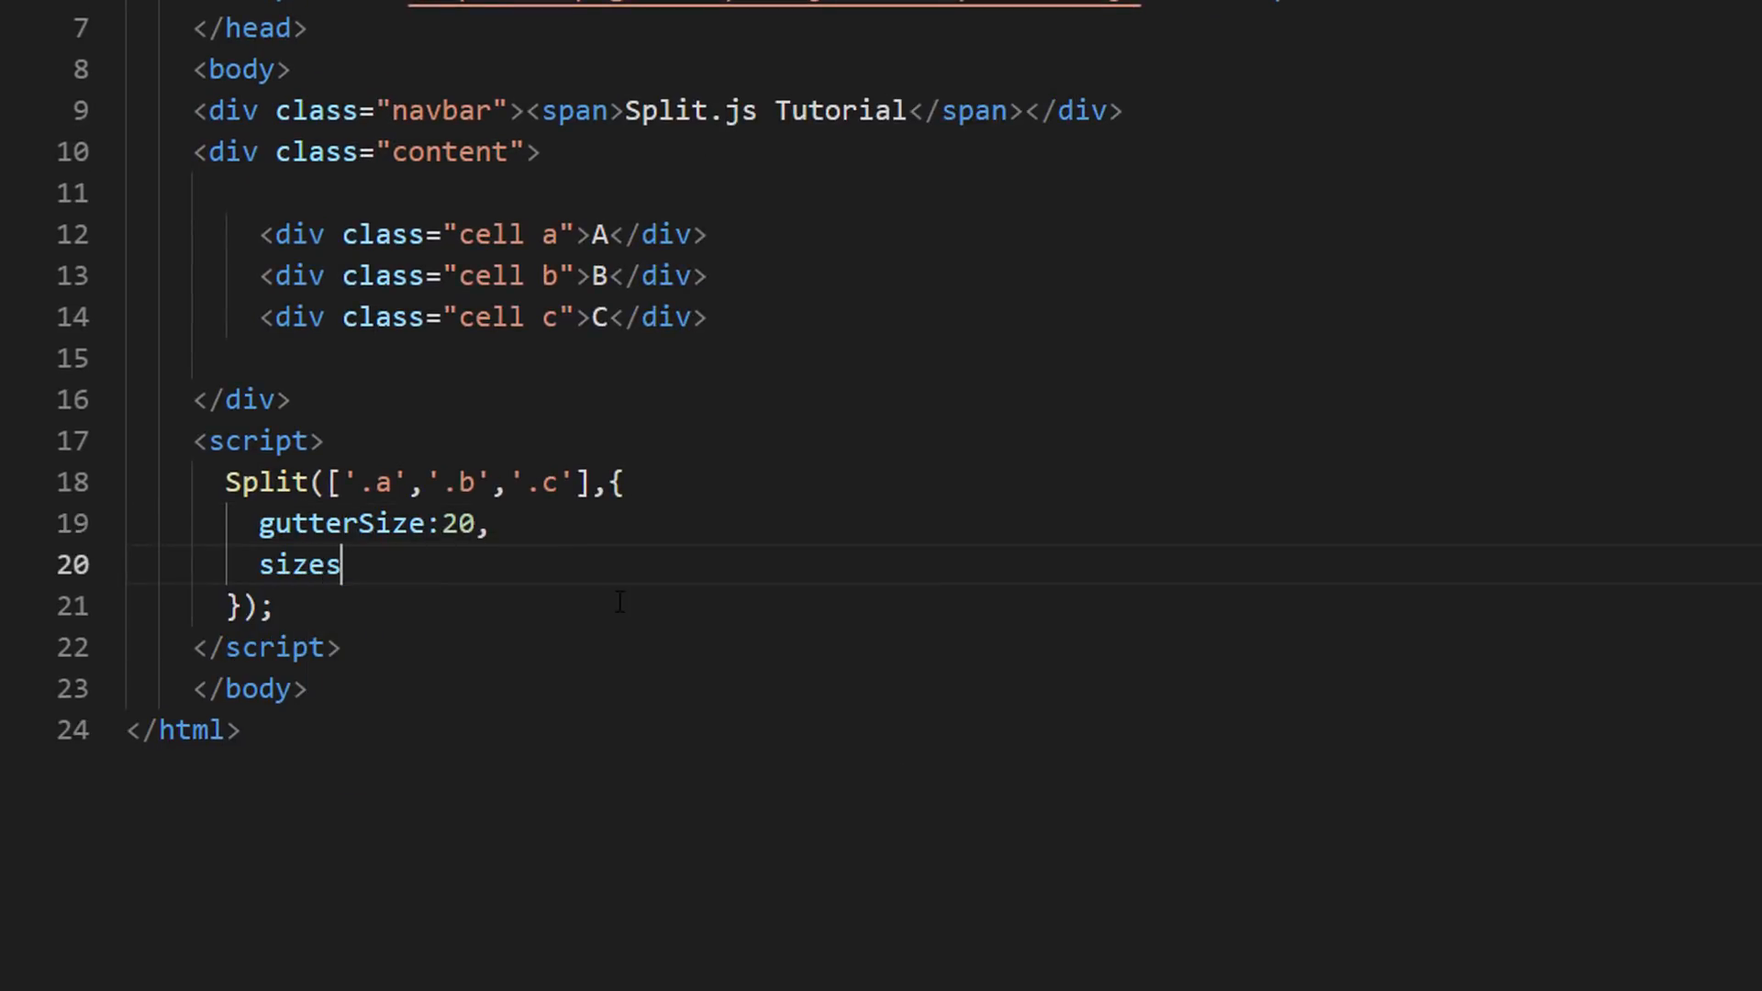
pyautogui.write(': [25,')
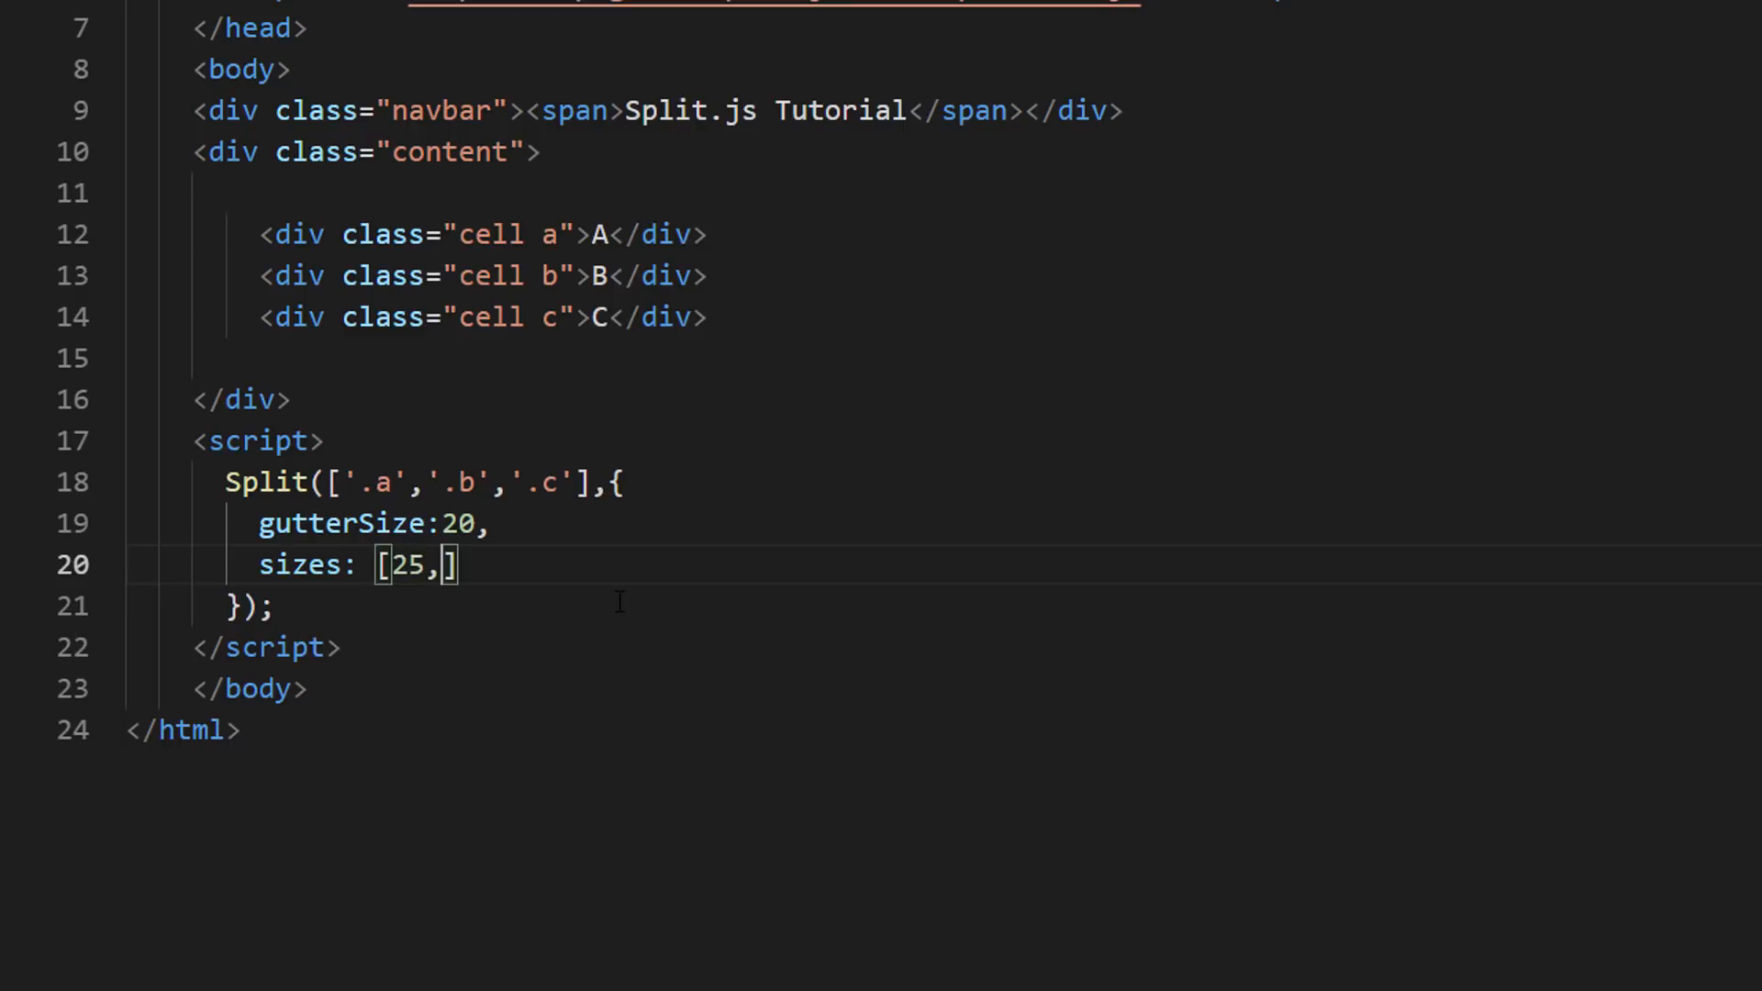
pyautogui.write('25,50')
pyautogui.write('minS')
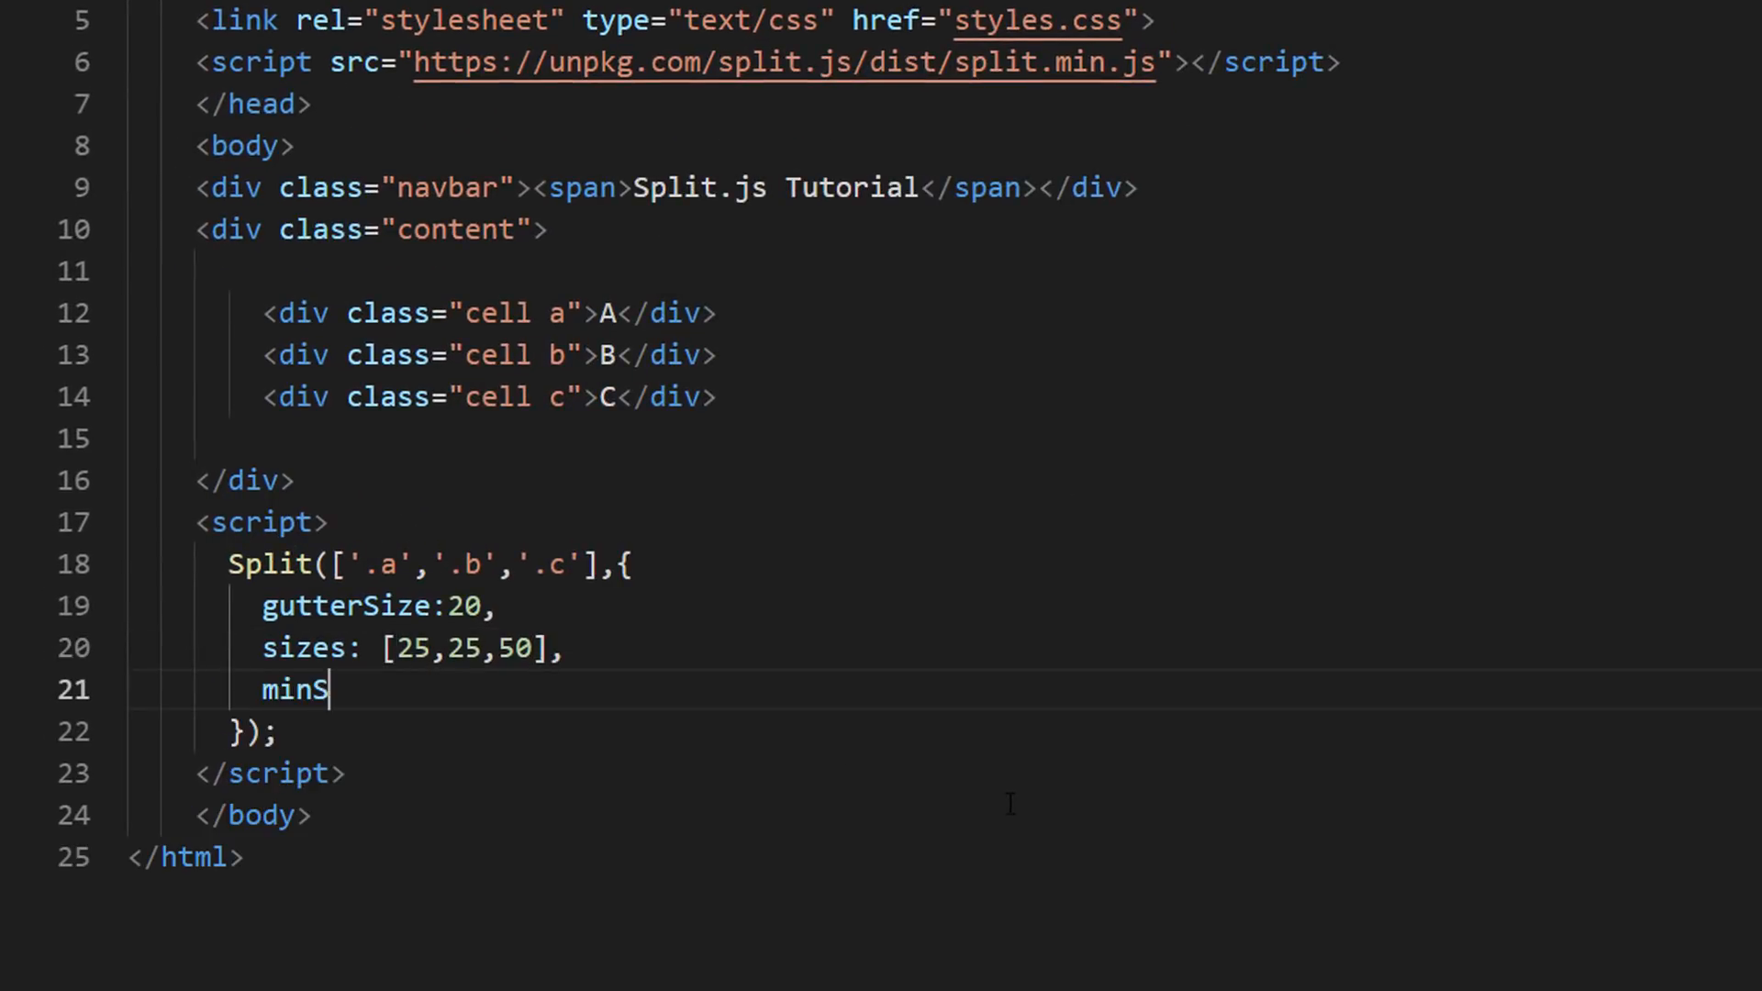
pyautogui.write('ize:[]')
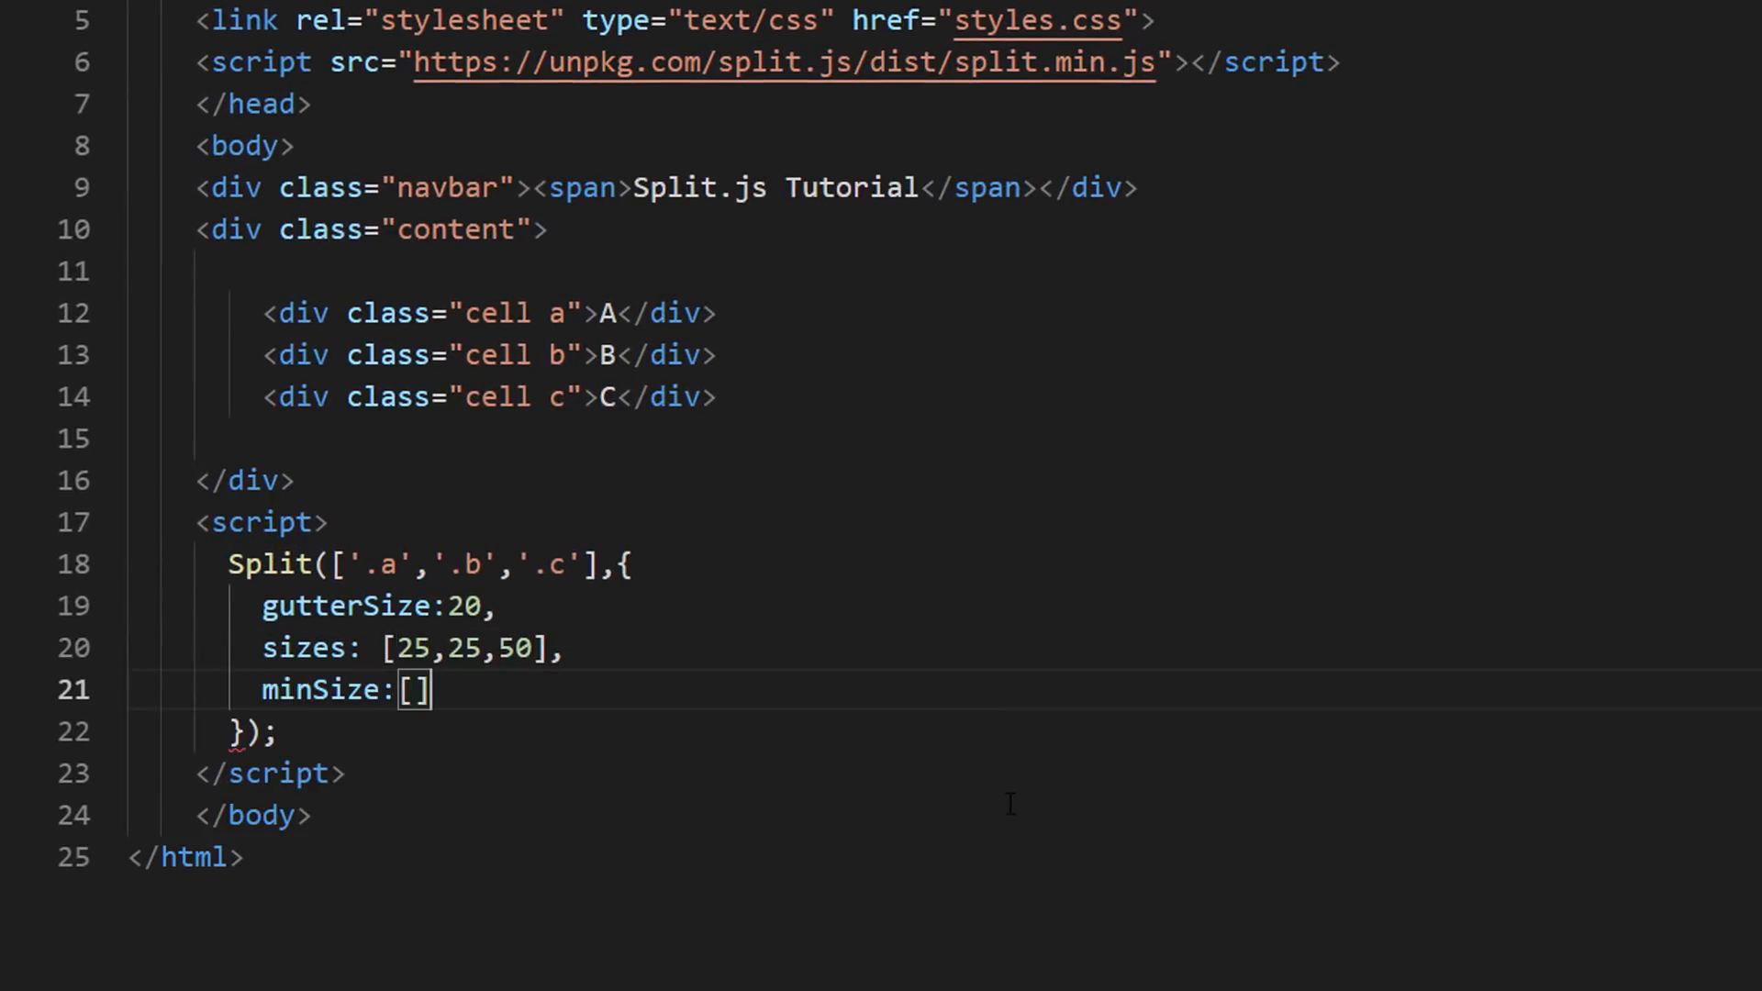
pyautogui.write('300,300,300')
pyautogui.write('direction')
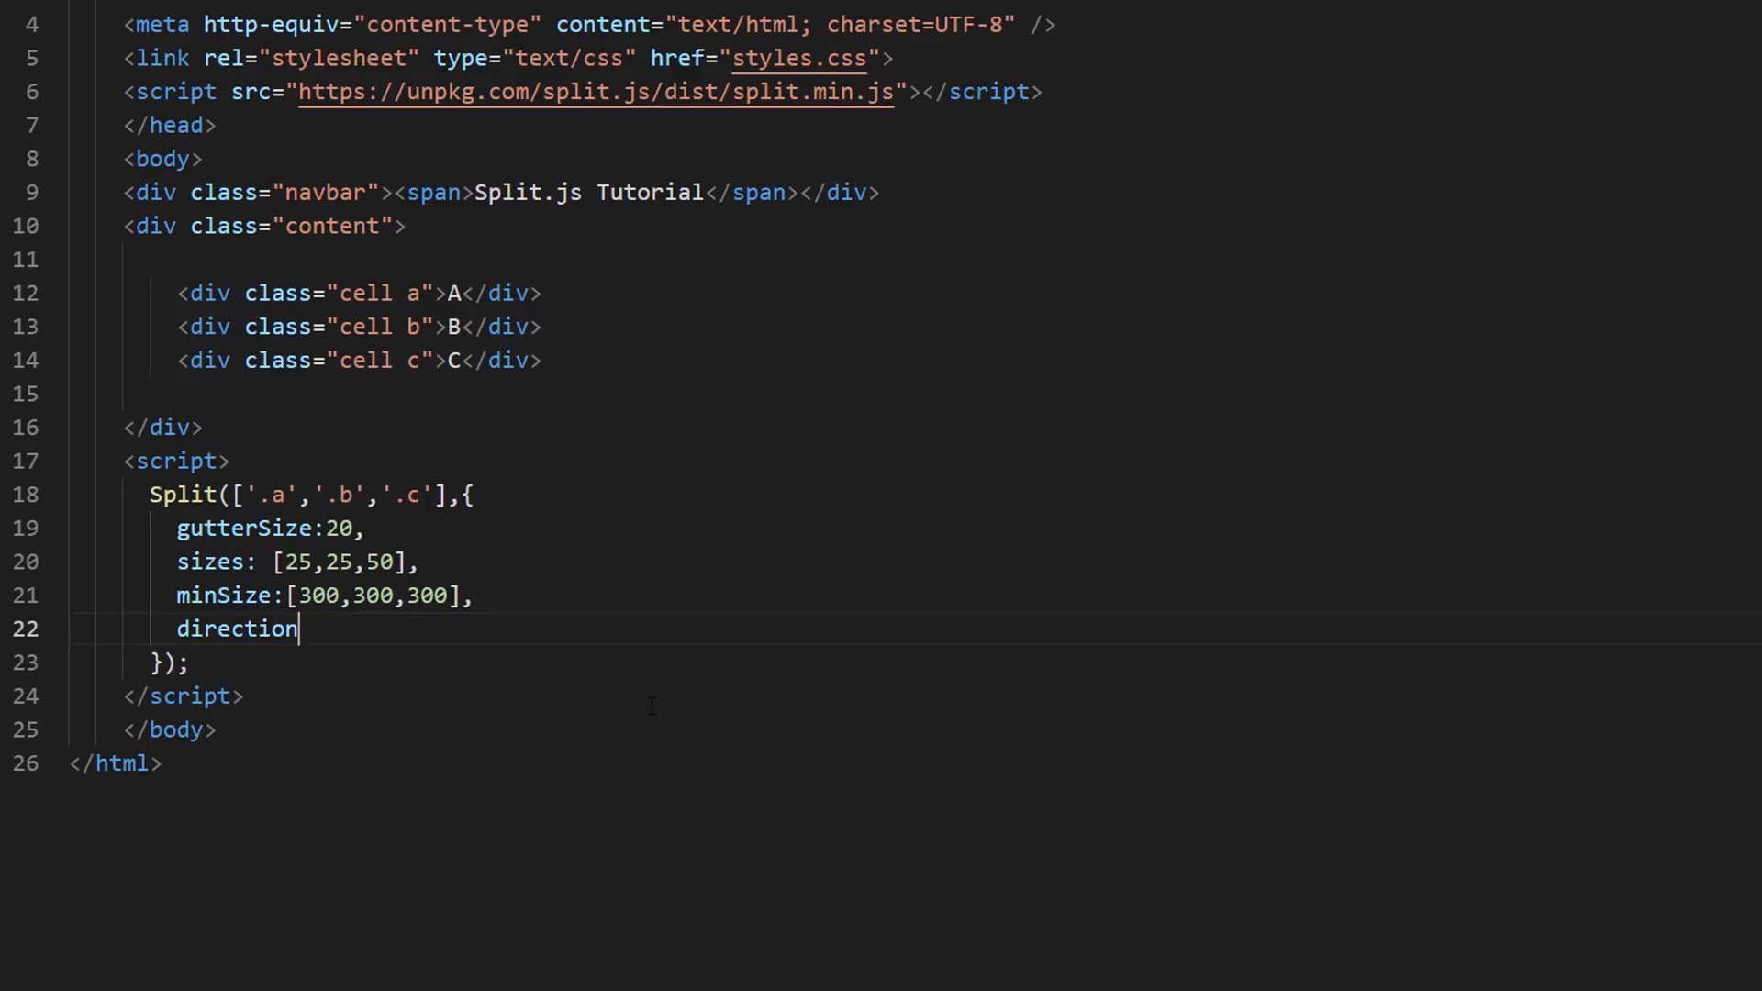
# Add direction:"vertical", give .content flex-direction column, and delete the gutter's height rule
pyautogui.write(':"ve"')
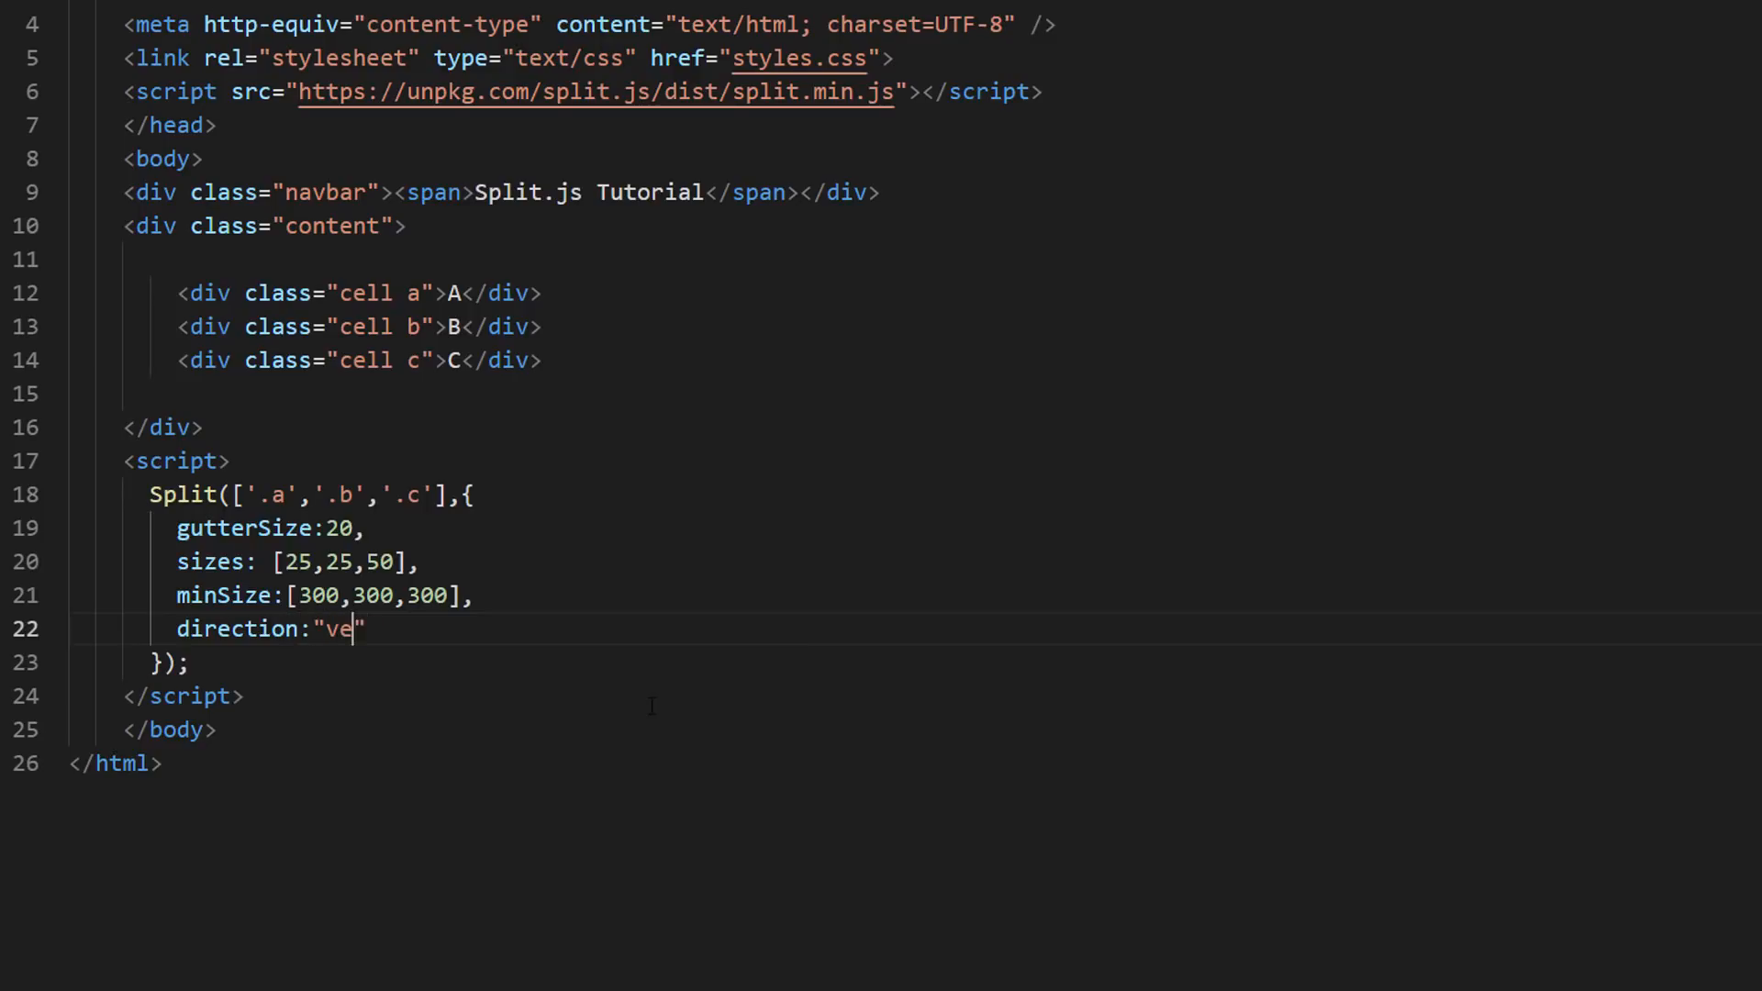
pyautogui.write('rtical')
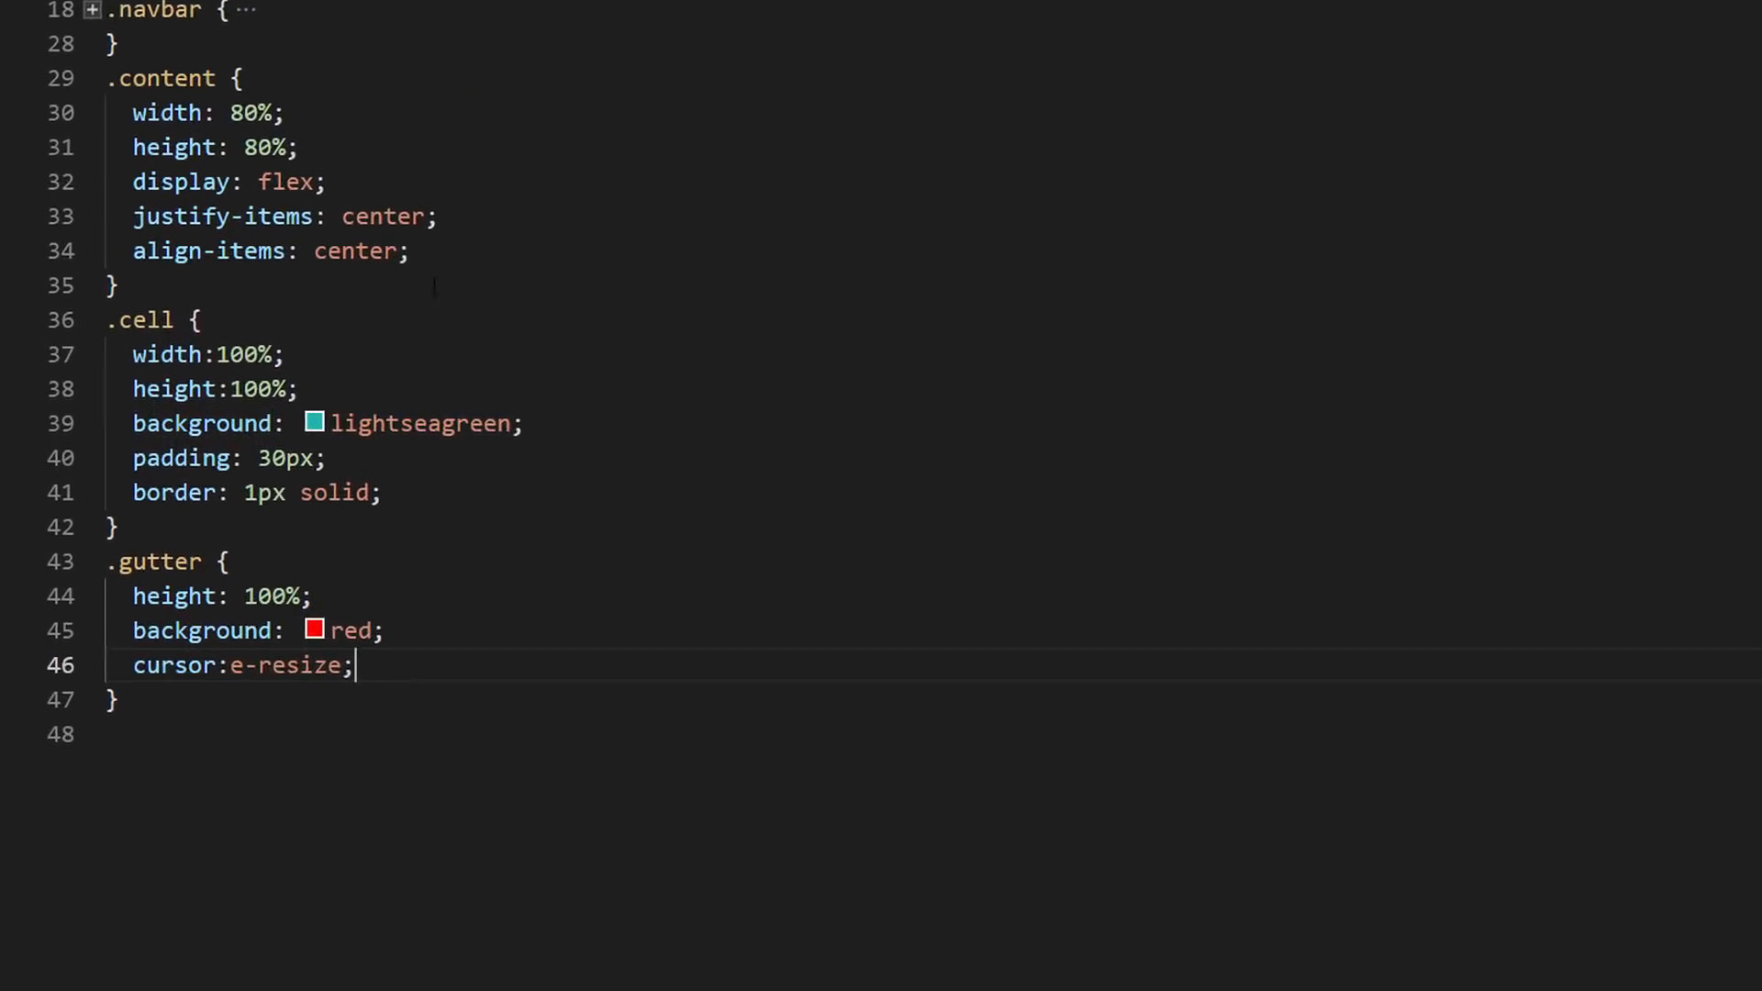
pyautogui.write('flex-direction: column;')
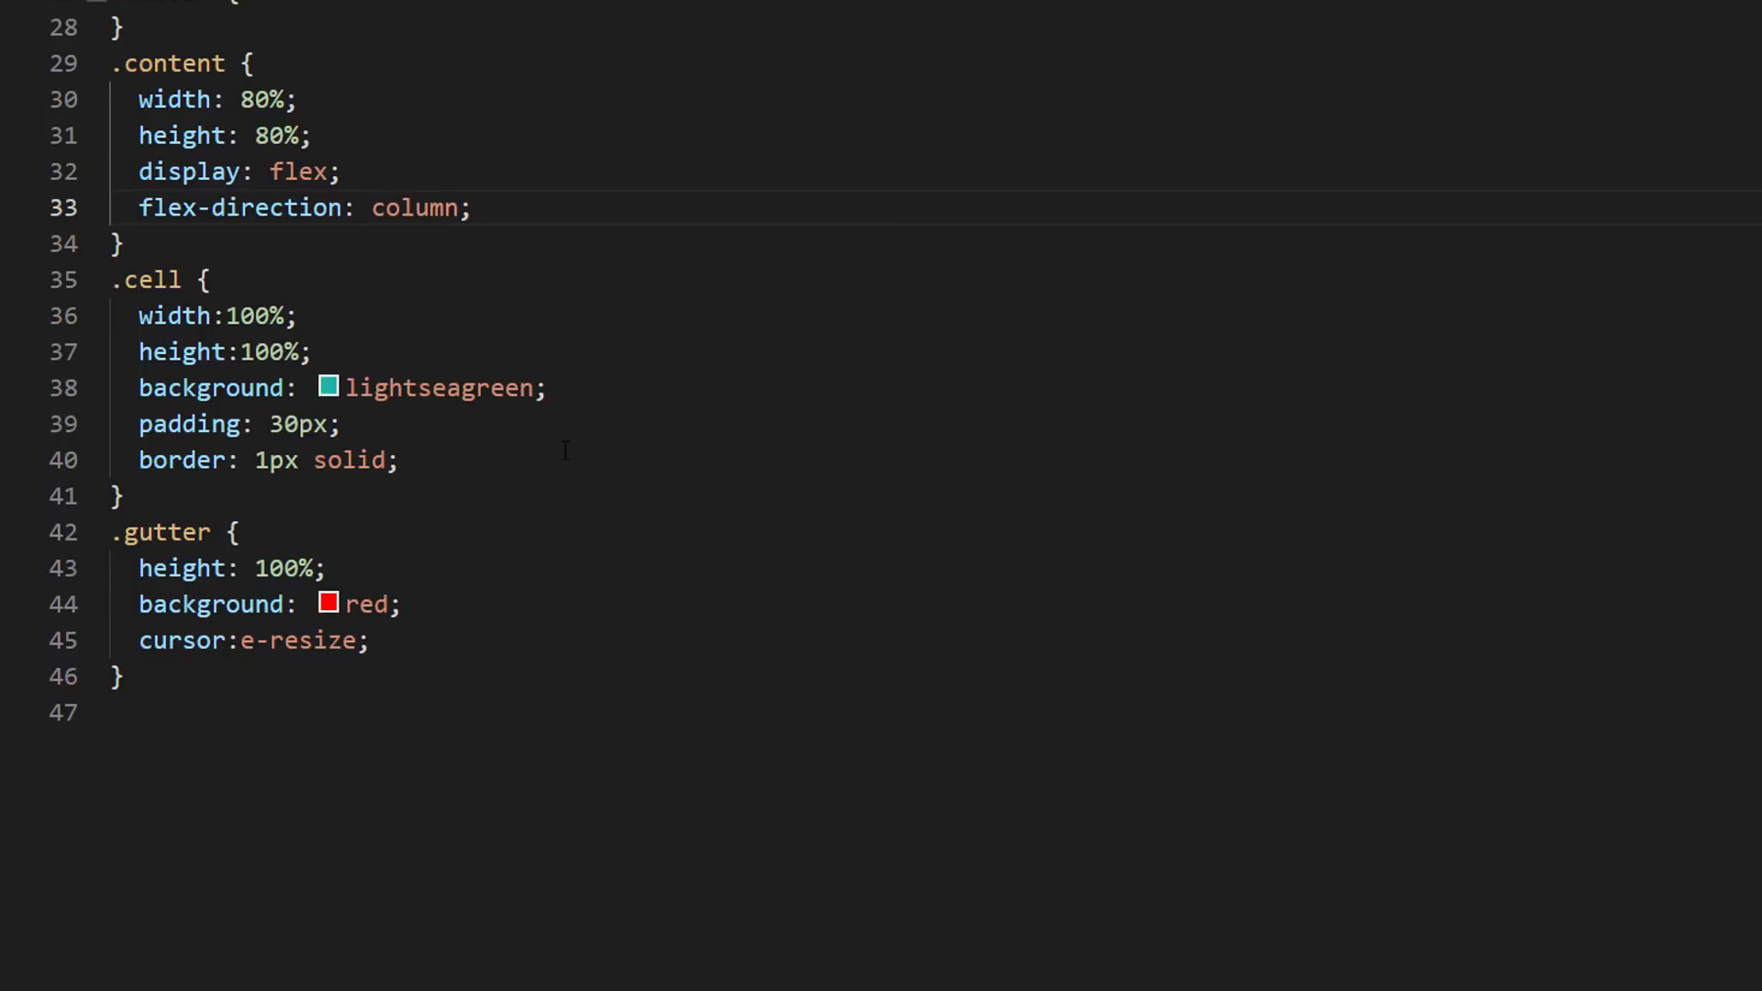
pyautogui.doubleClick(225, 567)
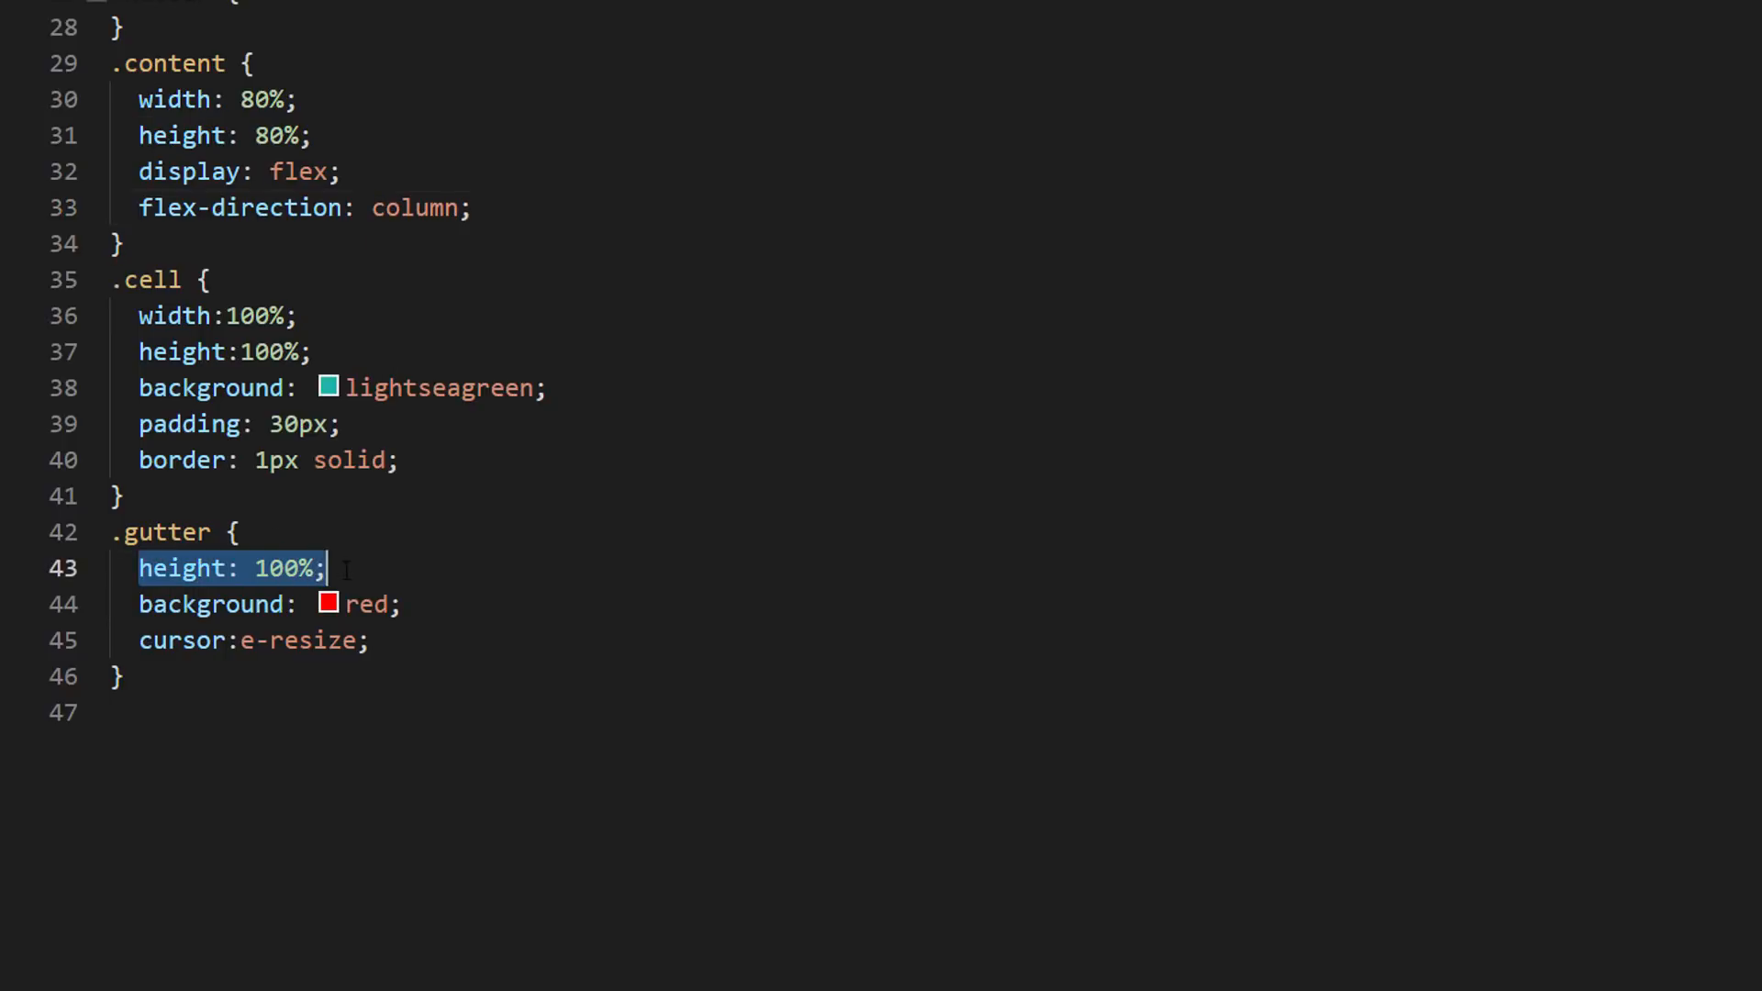
pyautogui.press('Delete')
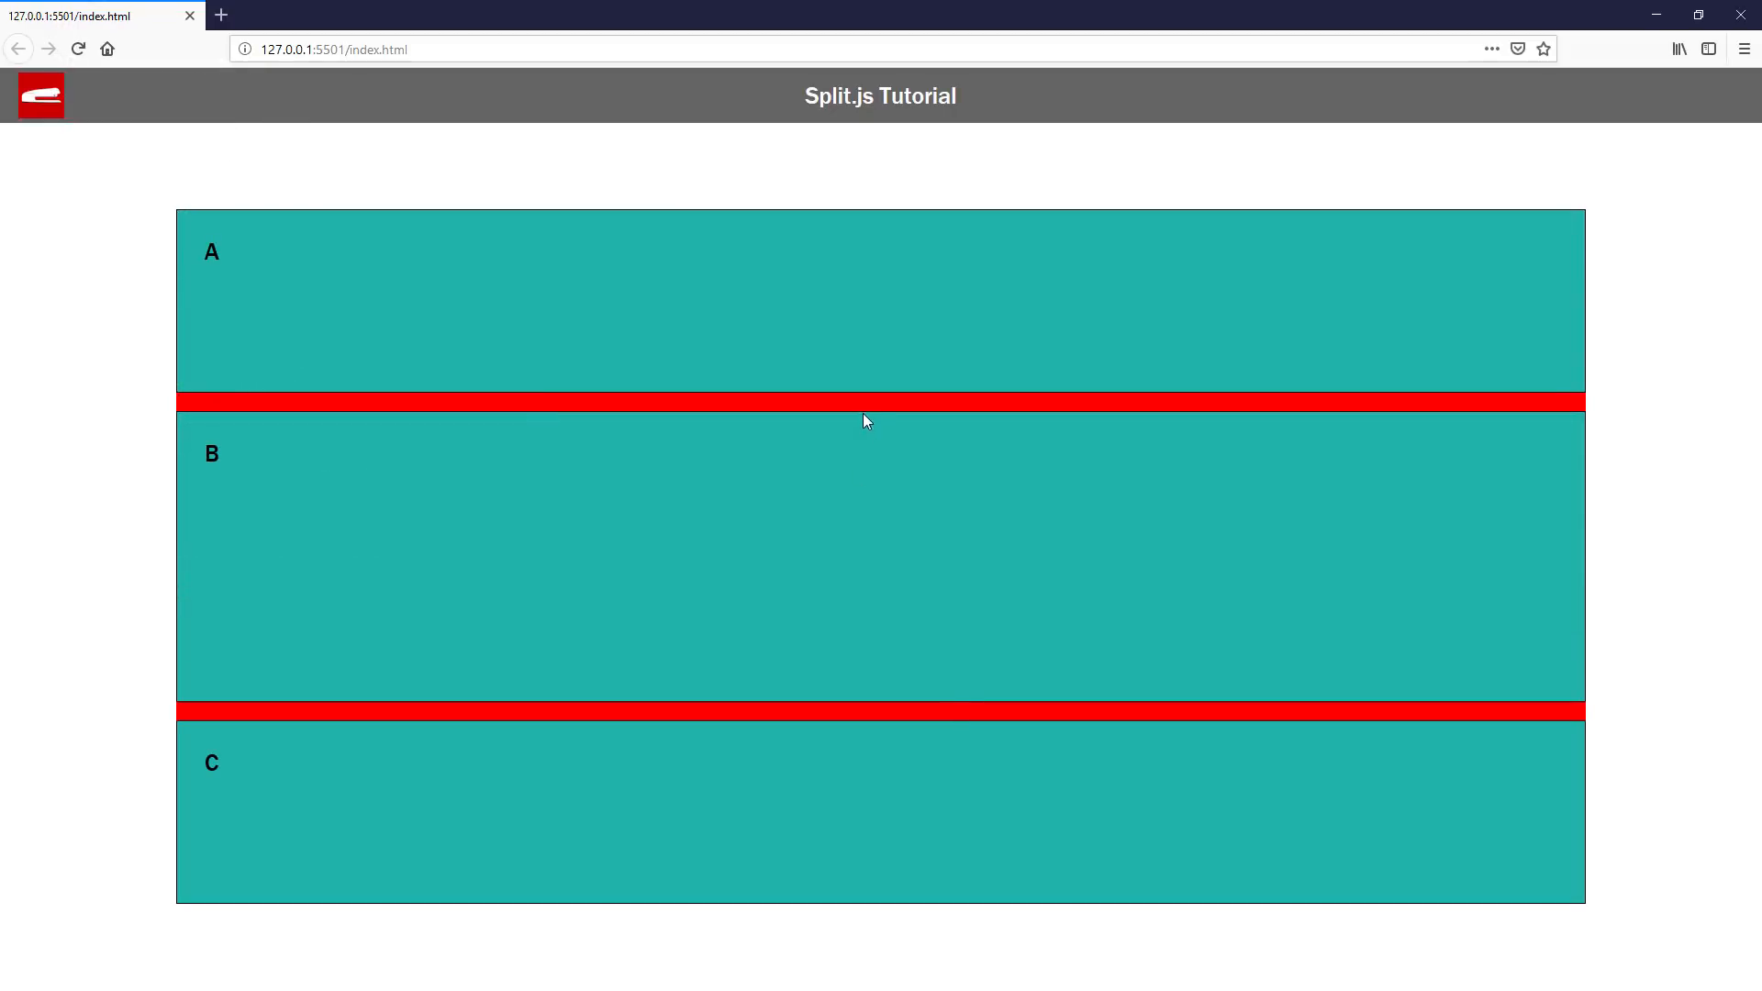
pyautogui.moveTo(861, 412)
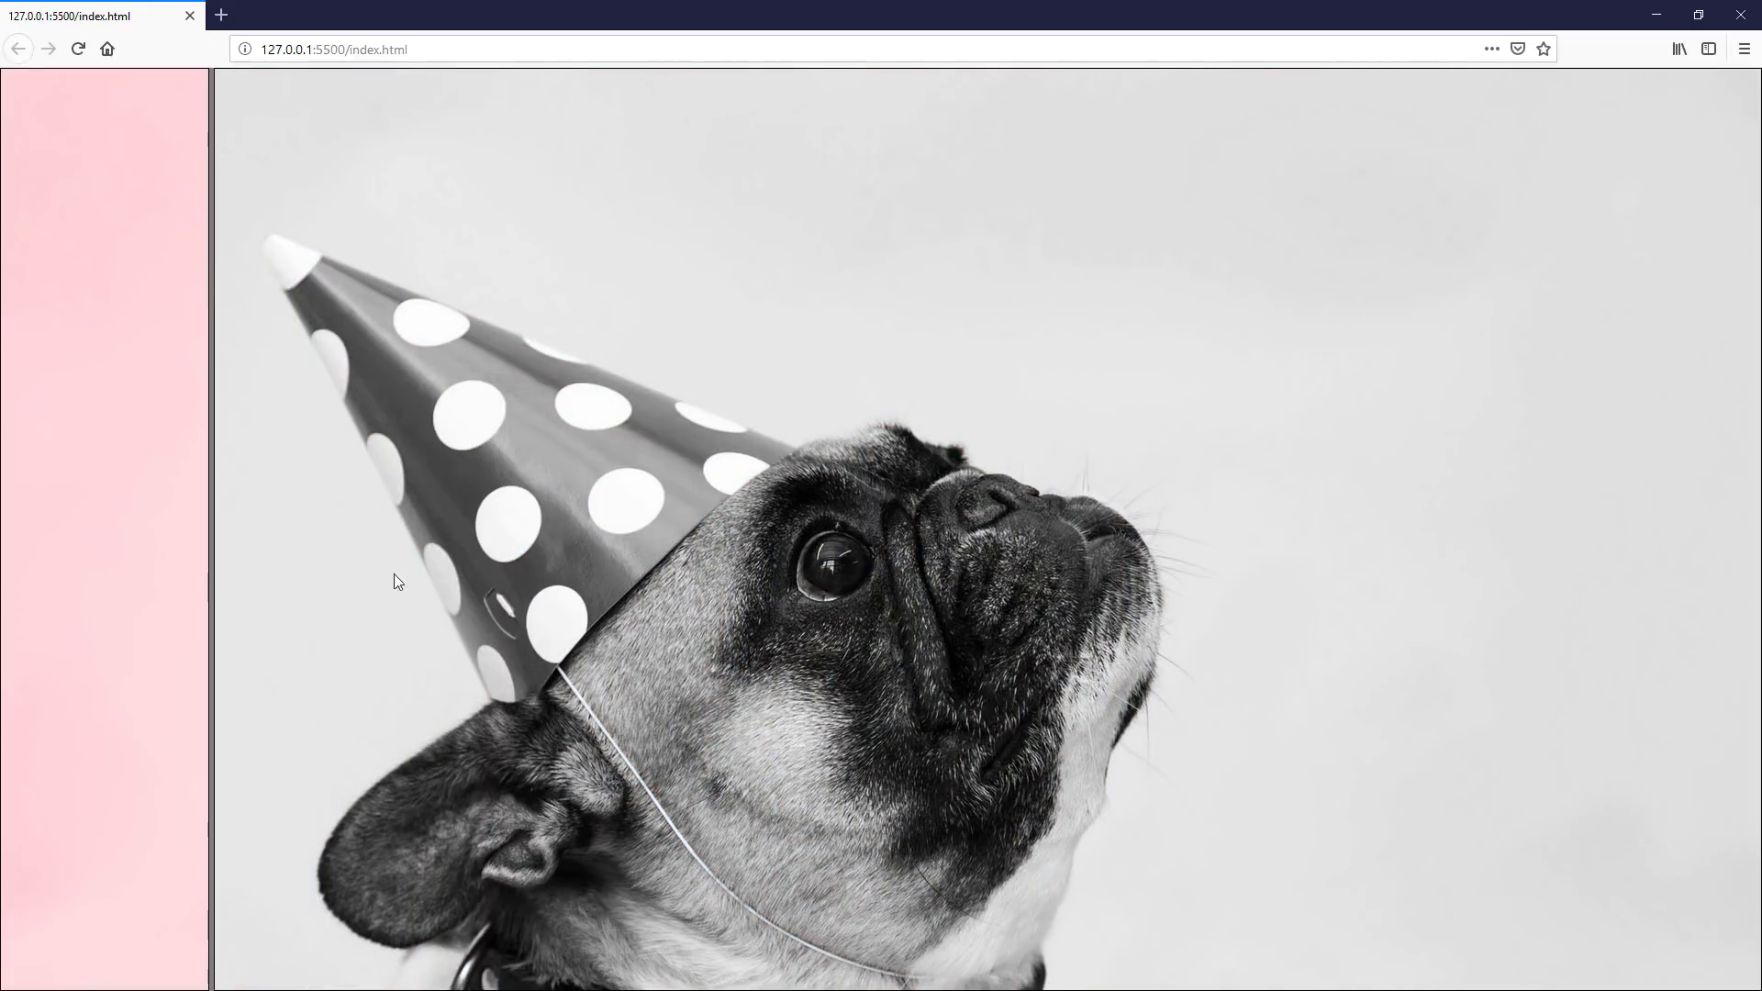
pyautogui.moveTo(1215, 595)
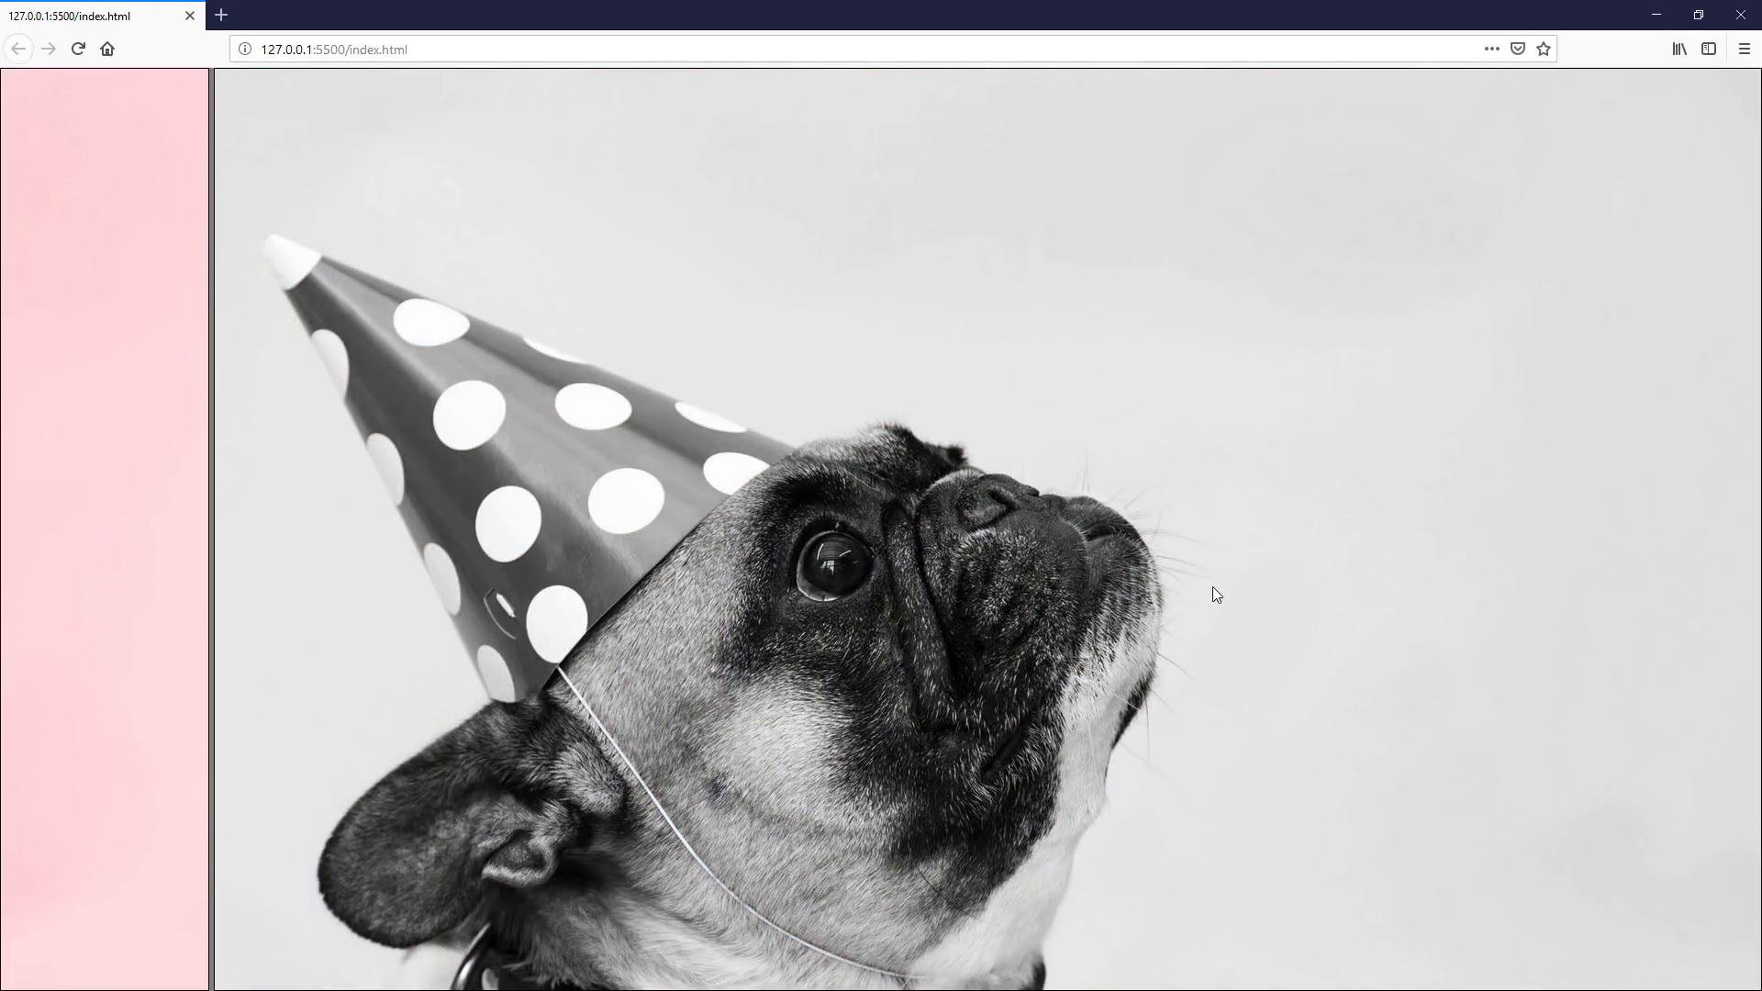